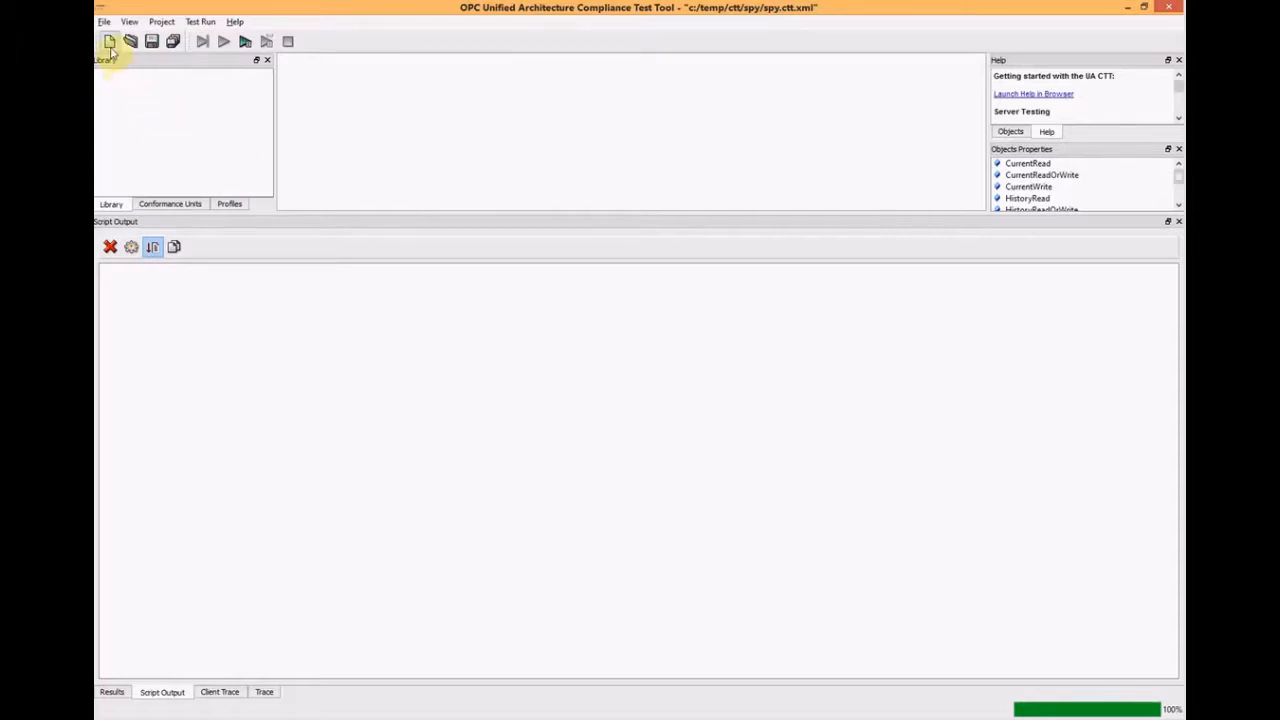
# Create a Client Test project named spy located under c:/temp/ctt
pyautogui.click(110, 40)
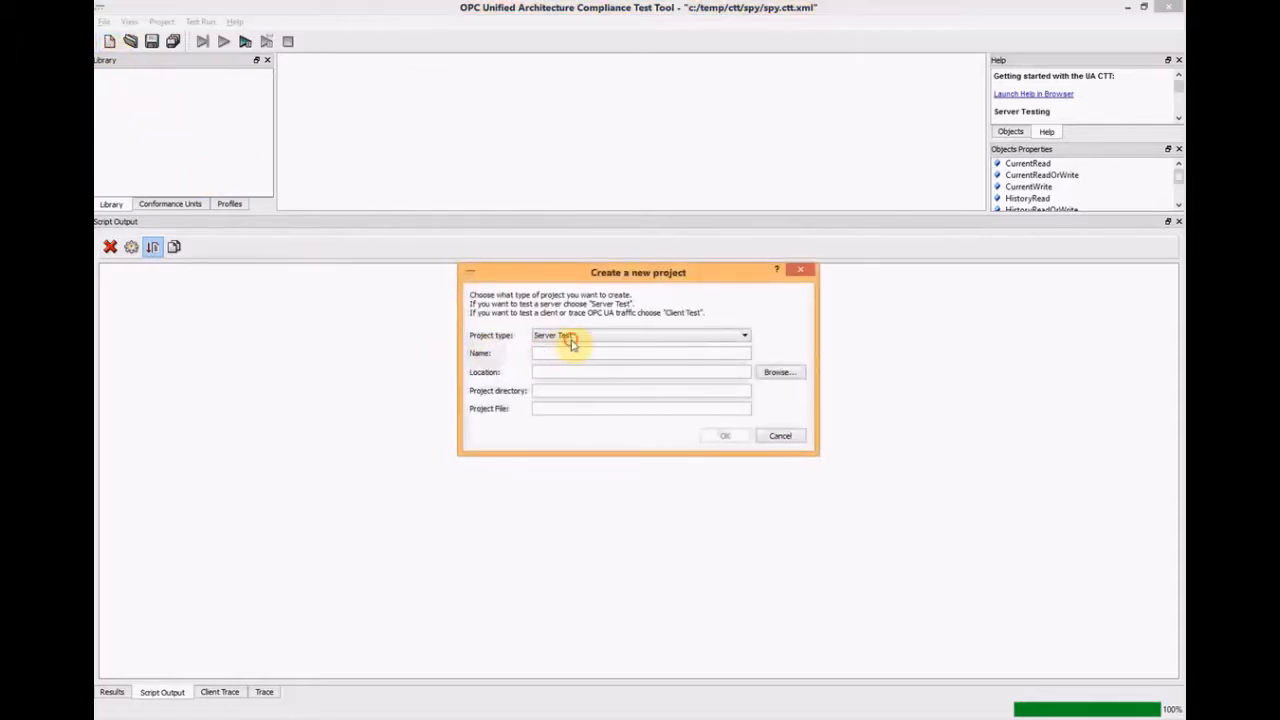
pyautogui.click(640, 336)
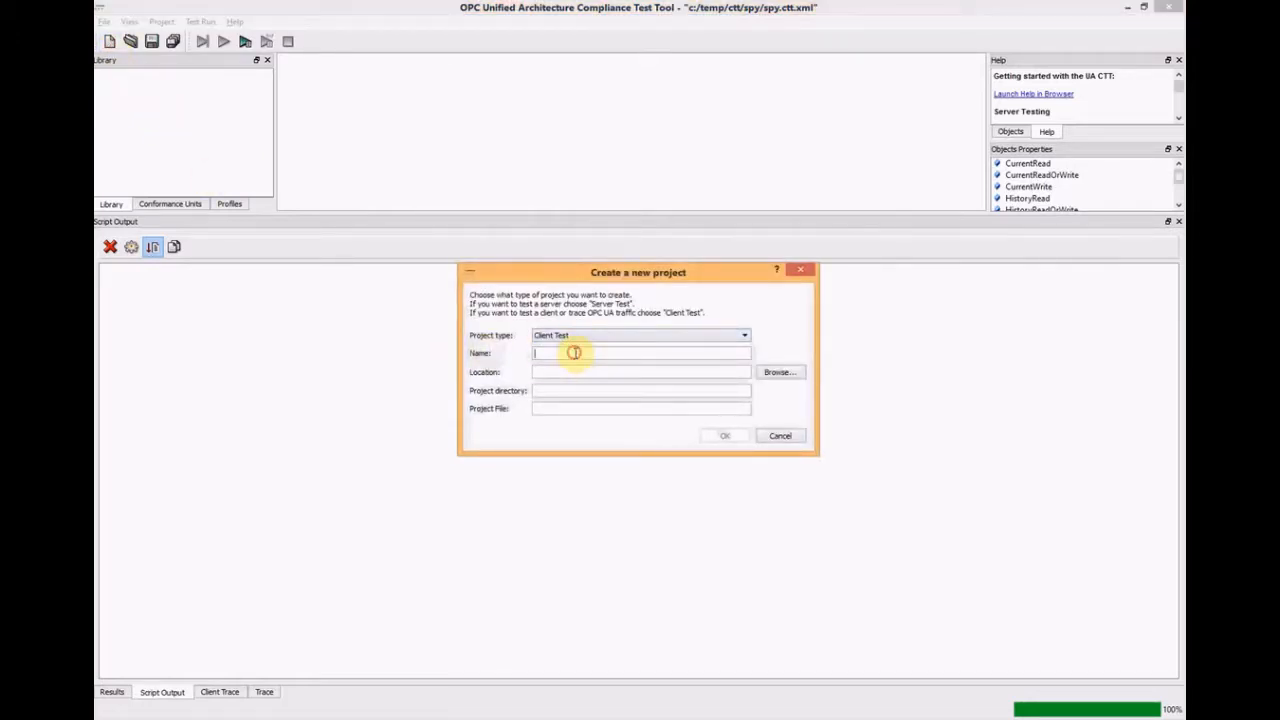
pyautogui.write('spy')
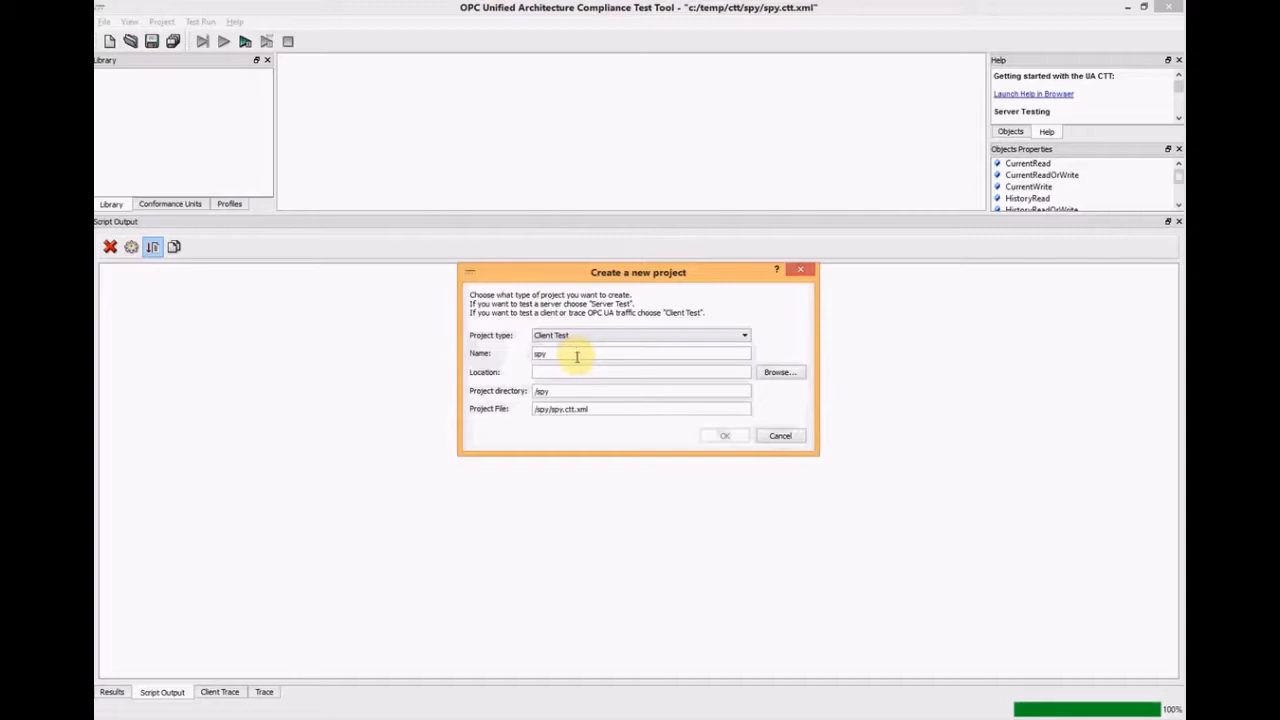
pyautogui.write('c:/temp/ctt')
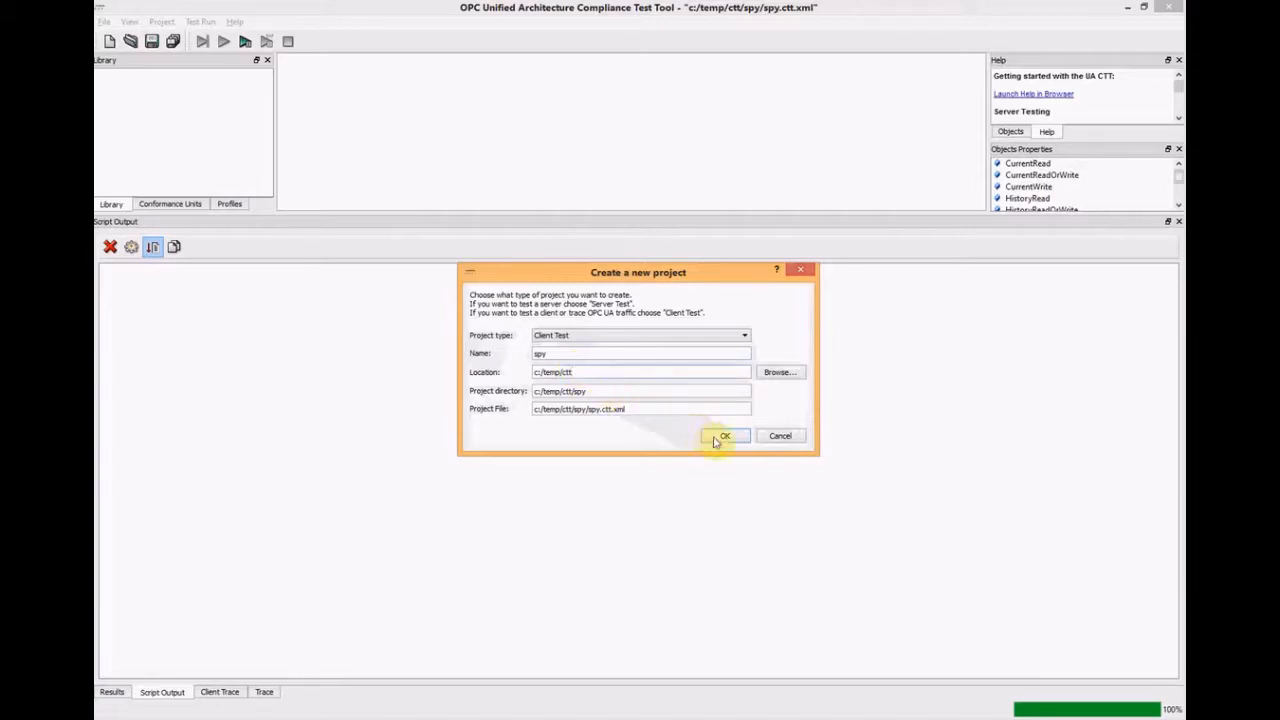
pyautogui.click(724, 436)
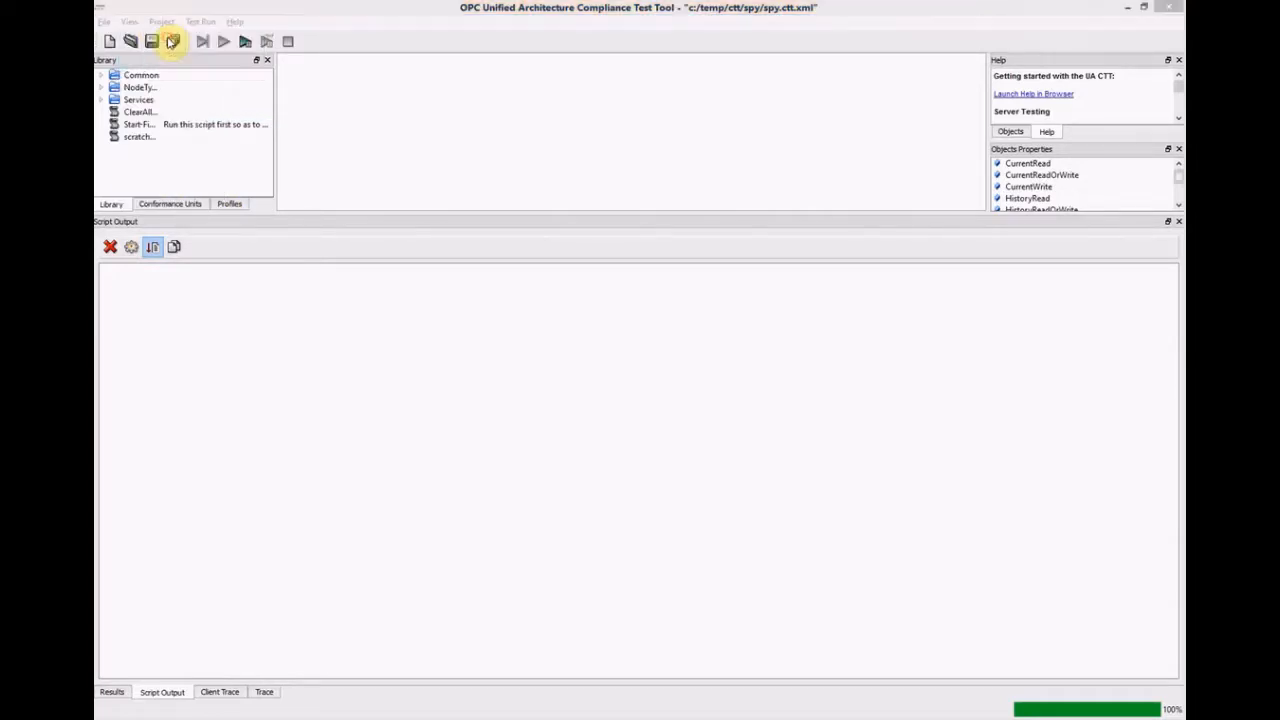
# Set the Client Test underlying server URL to opc.tcp://localhost:4841 and save the settings
pyautogui.click(172, 40)
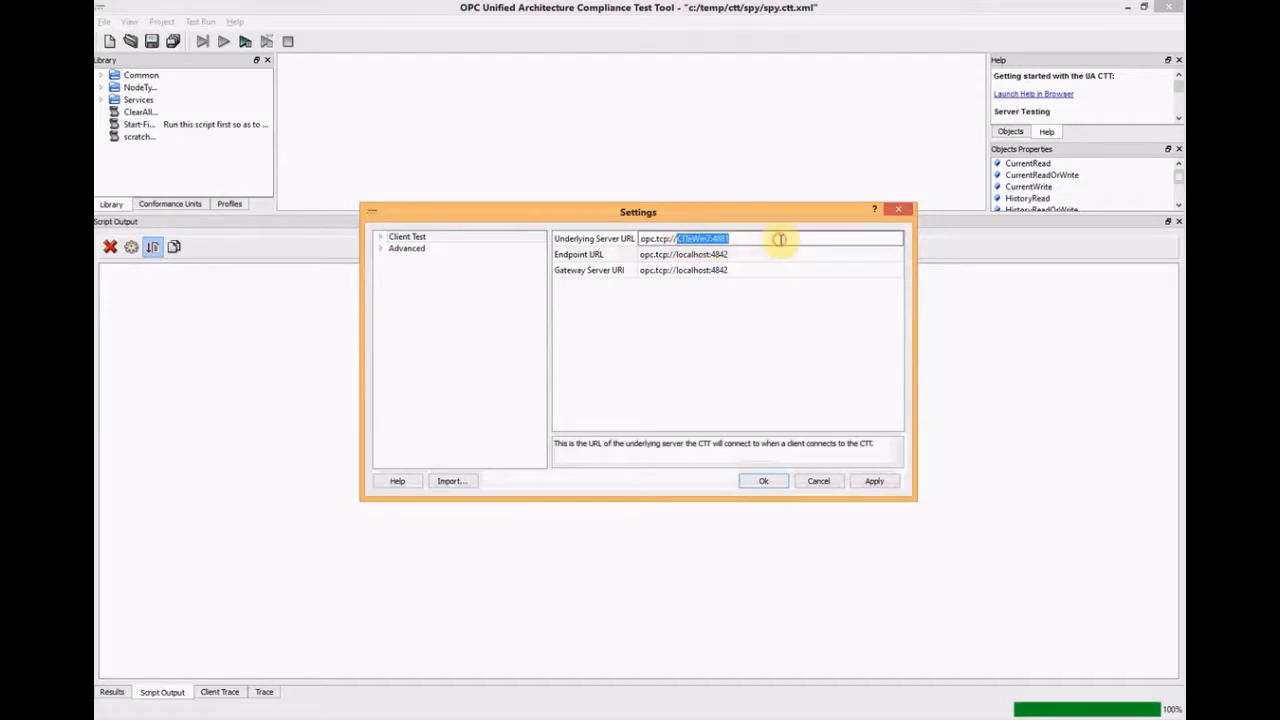
pyautogui.write('opc.tcp://localhost')
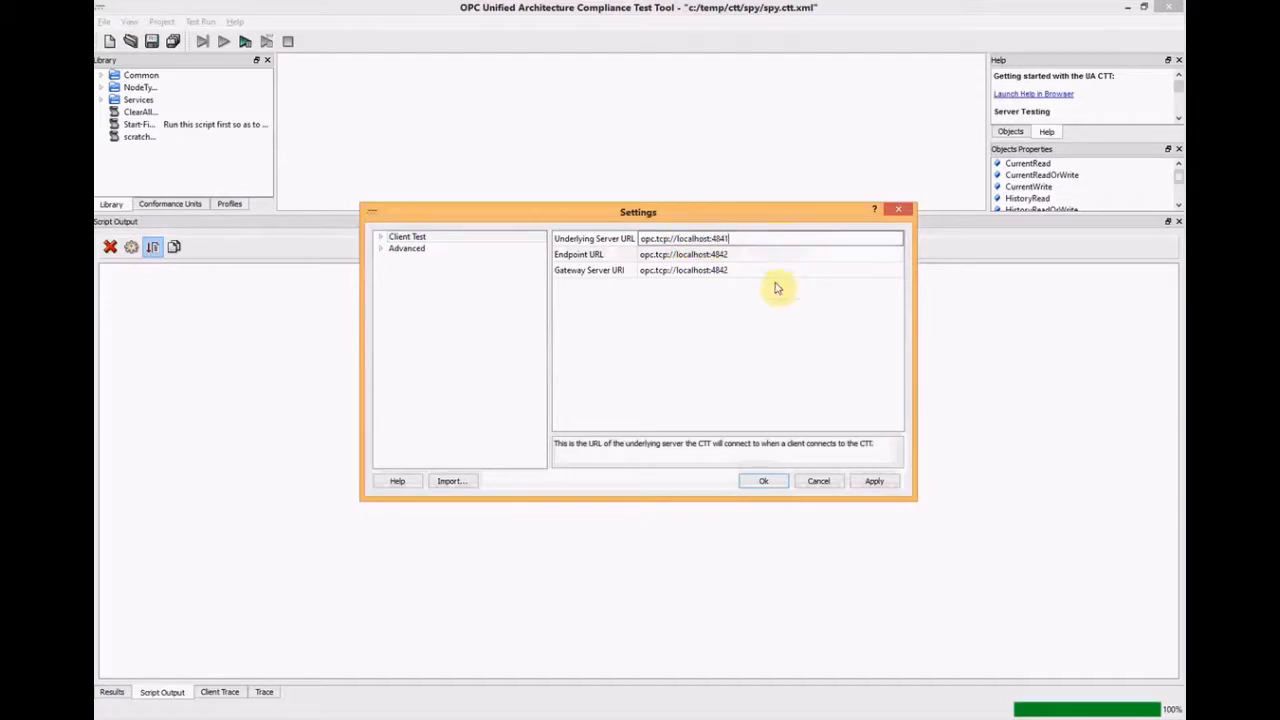
pyautogui.click(684, 254)
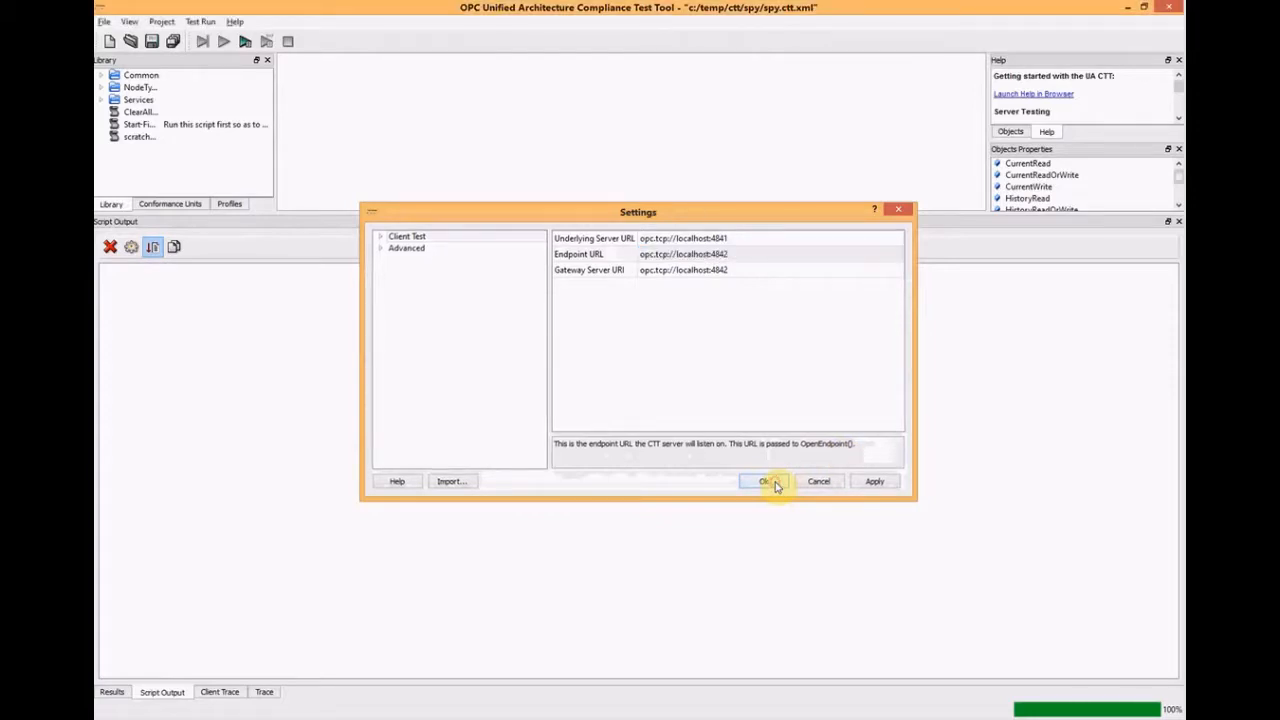
pyautogui.click(764, 480)
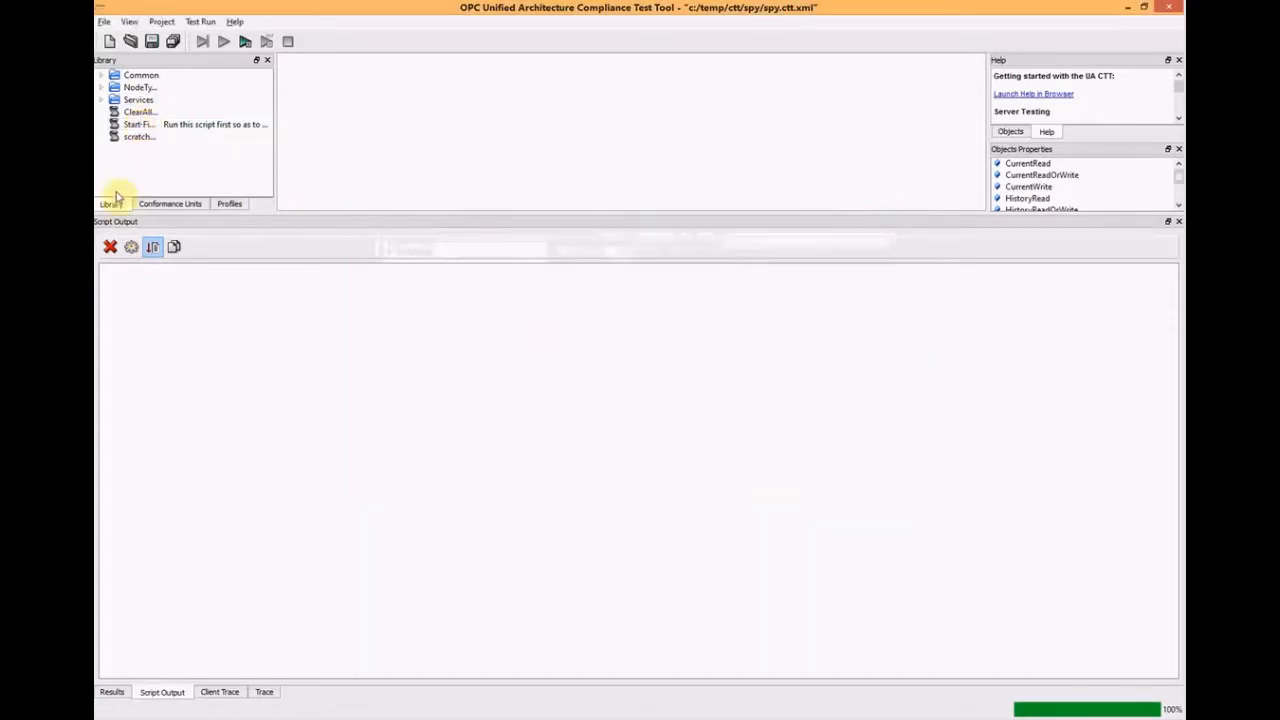
# Review the Start-FindServers-Intercept library script and run it
pyautogui.doubleClick(138, 124)
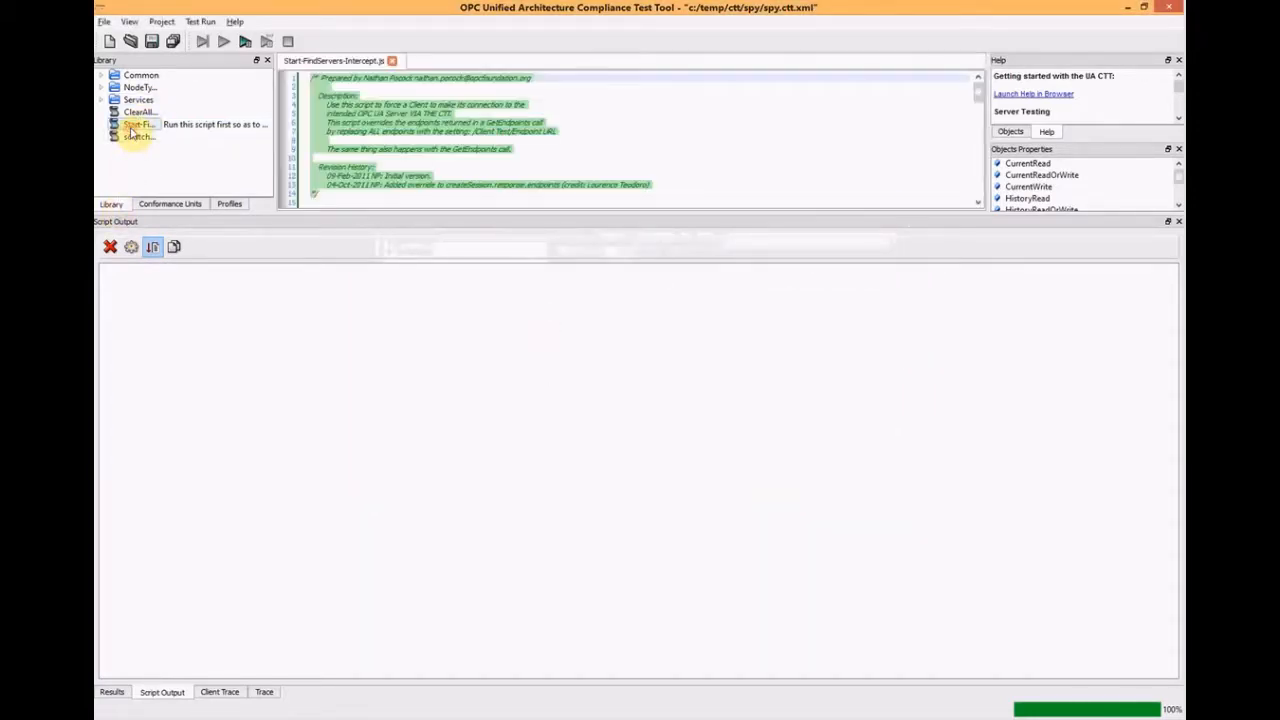
pyautogui.scroll(-3)
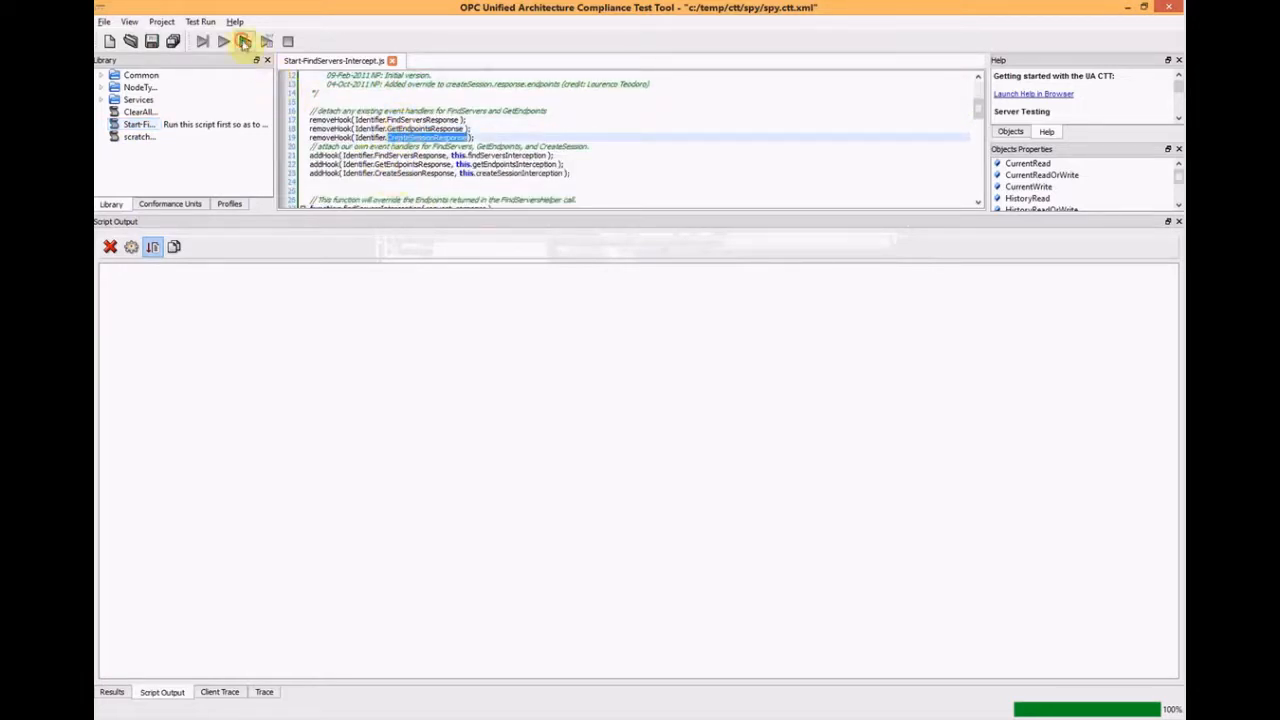
pyautogui.click(244, 40)
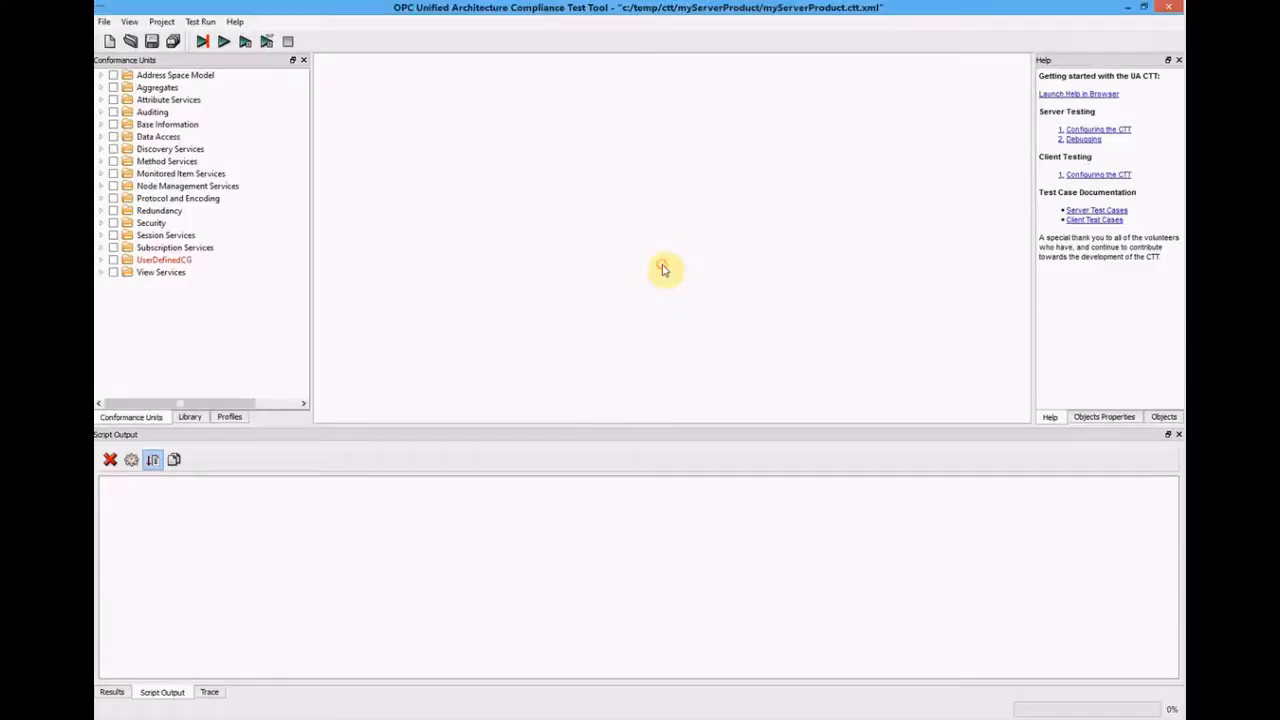
pyautogui.moveTo(780, 20)
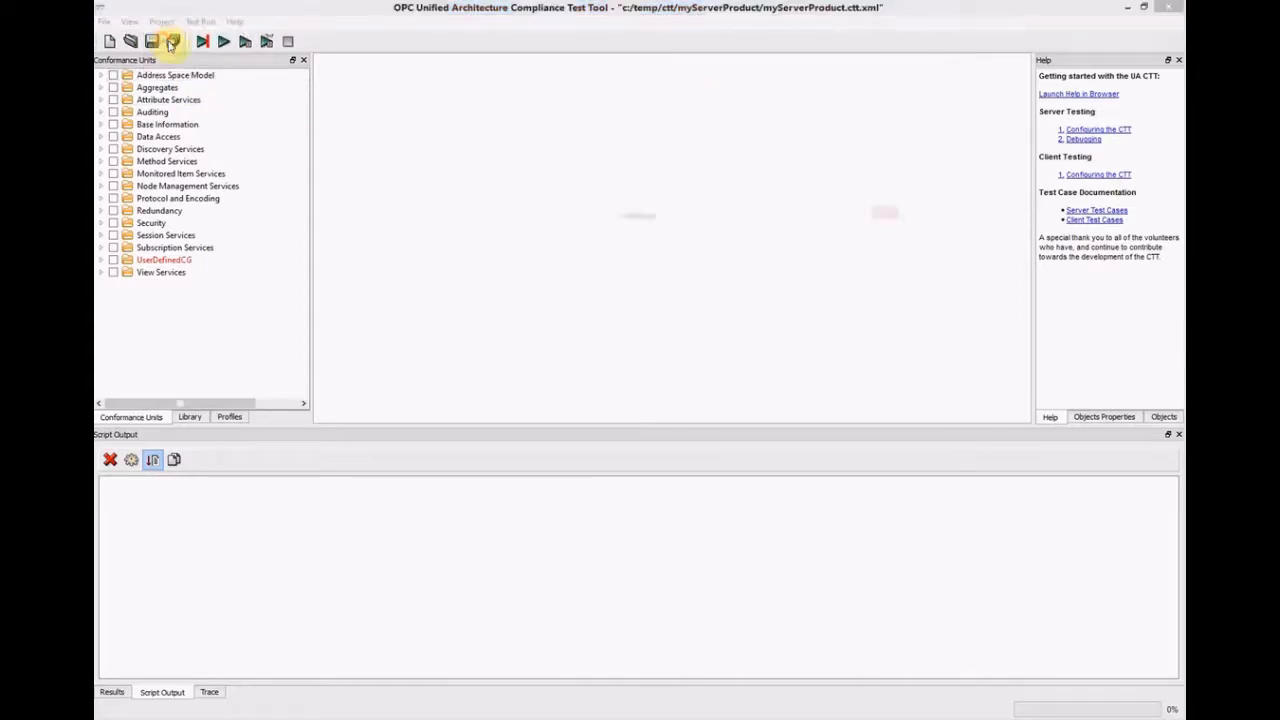
# Confirm Server URL opc.tcp://localhost:4842 and run Attribute Read test case 001.js against the spy
pyautogui.click(172, 40)
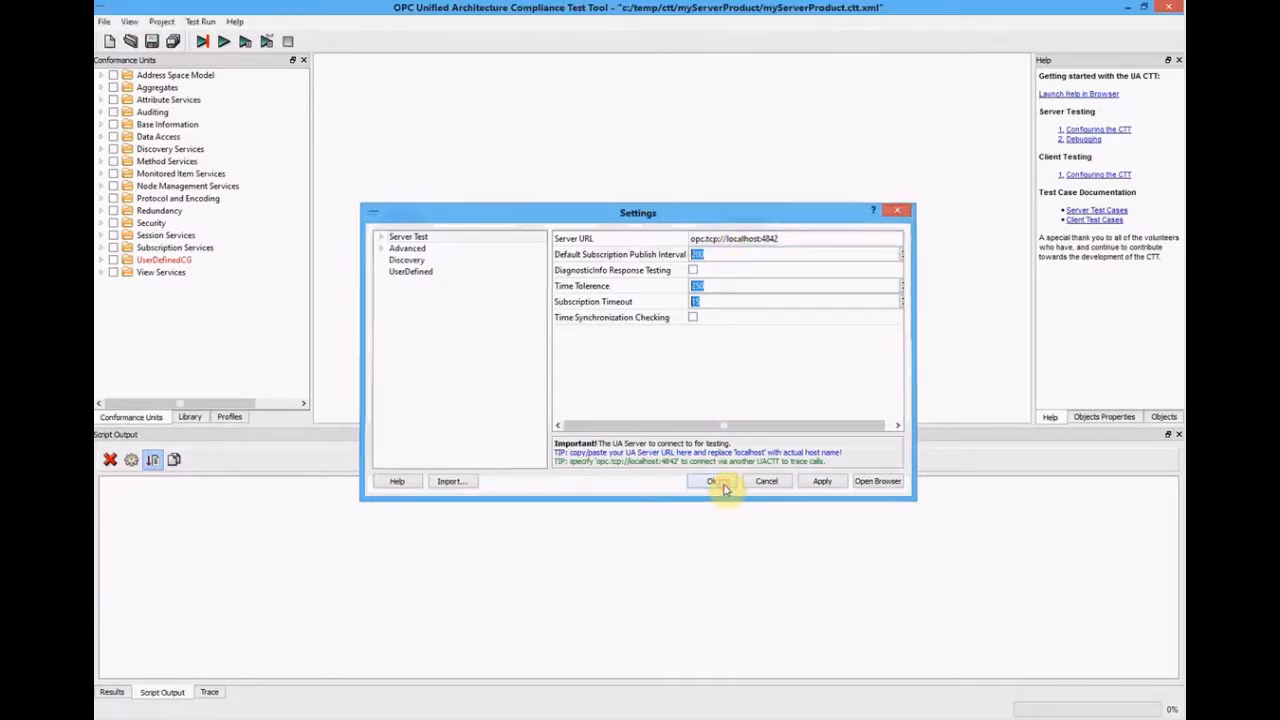
pyautogui.click(712, 480)
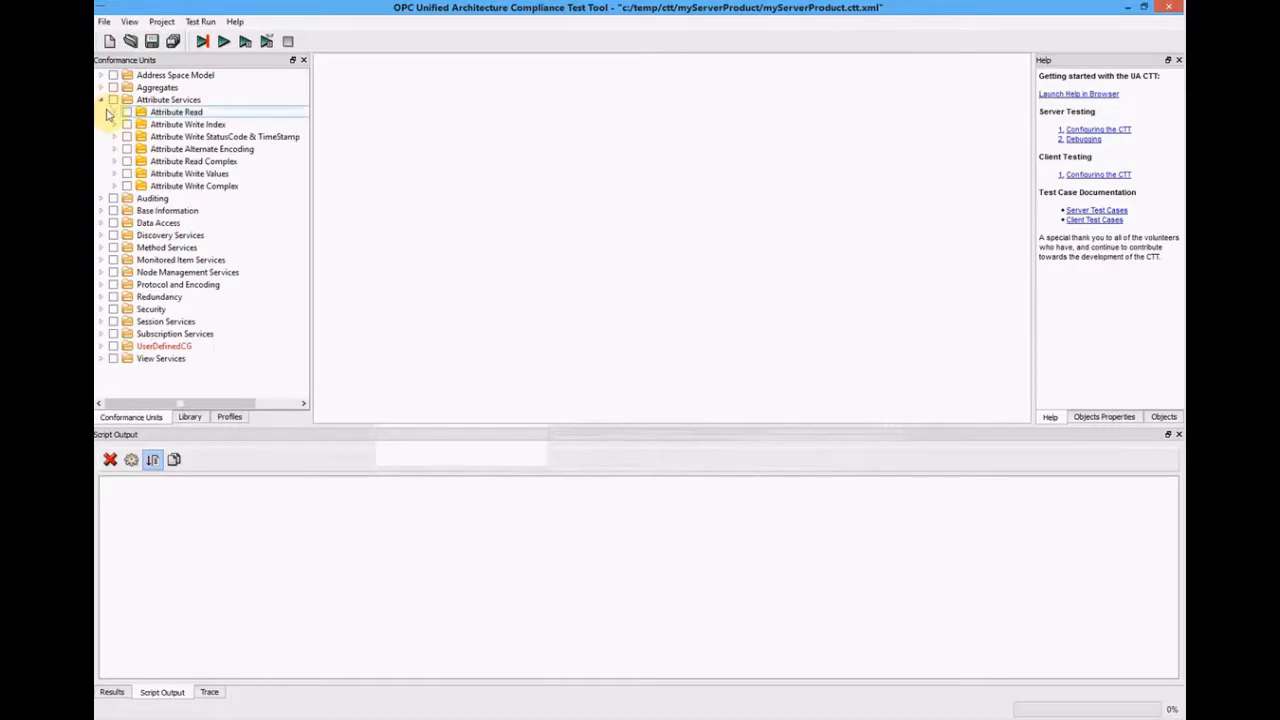
pyautogui.click(114, 112)
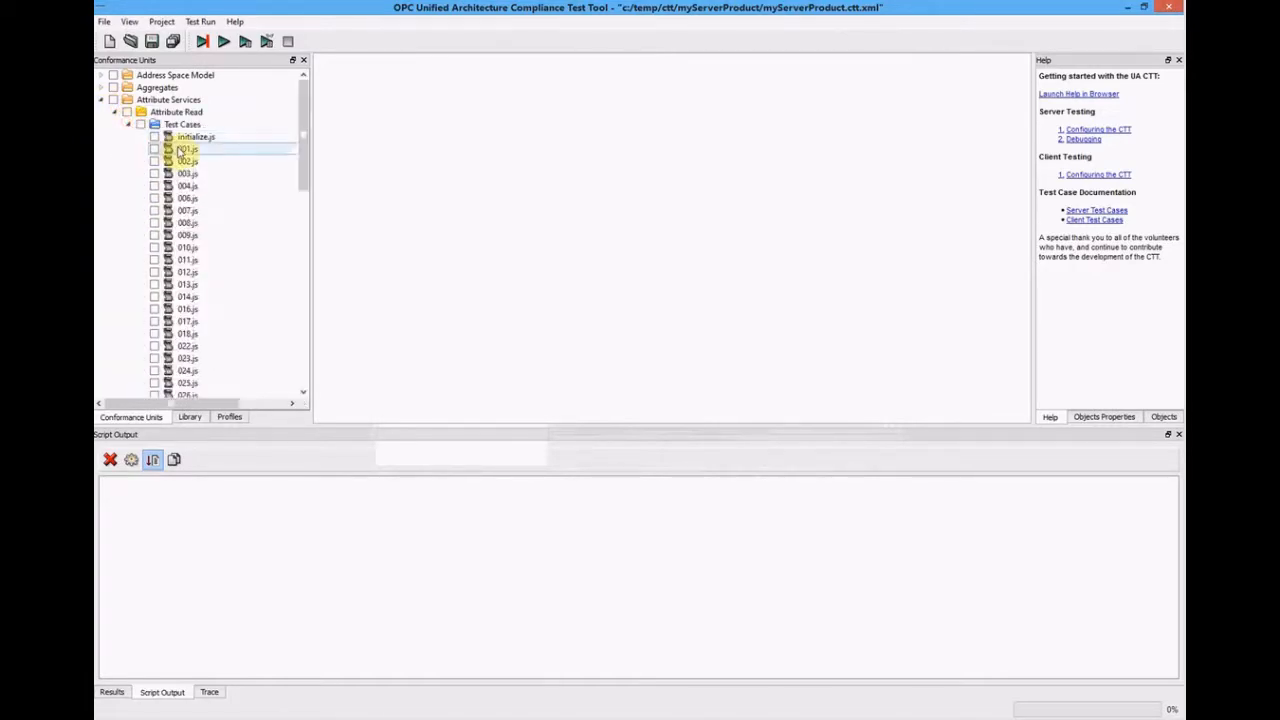
pyautogui.doubleClick(188, 148)
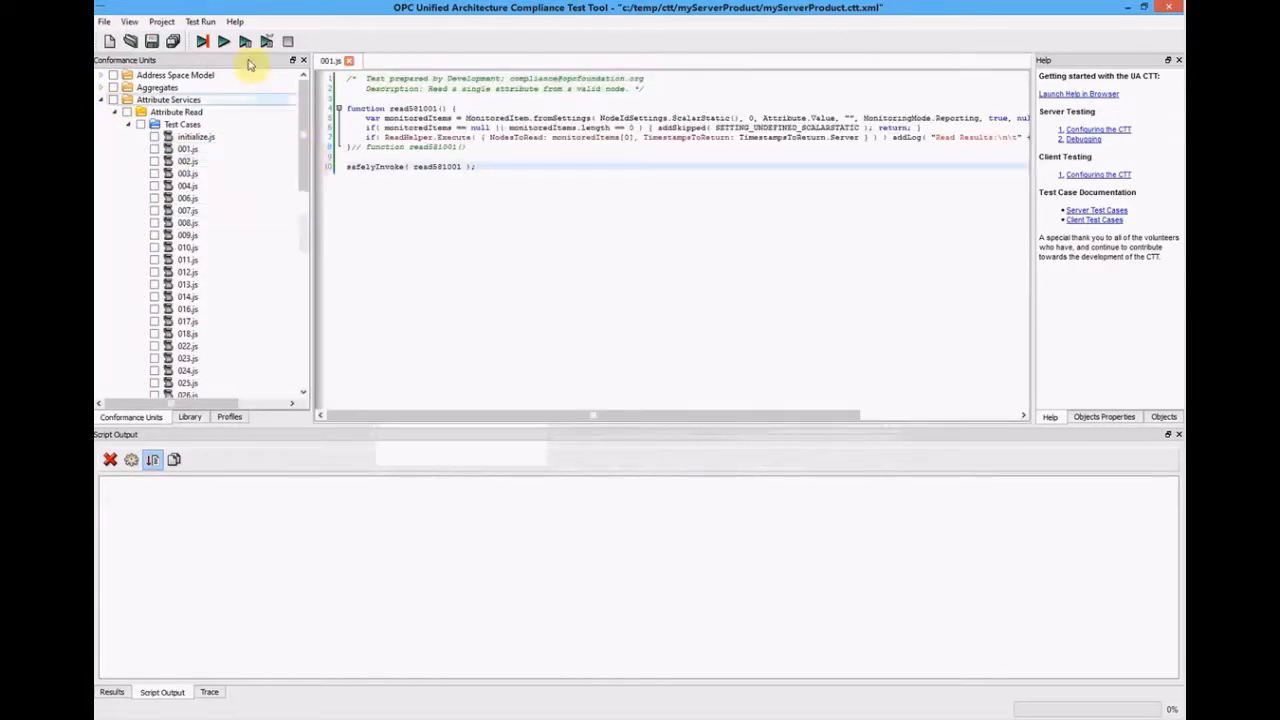
pyautogui.click(224, 40)
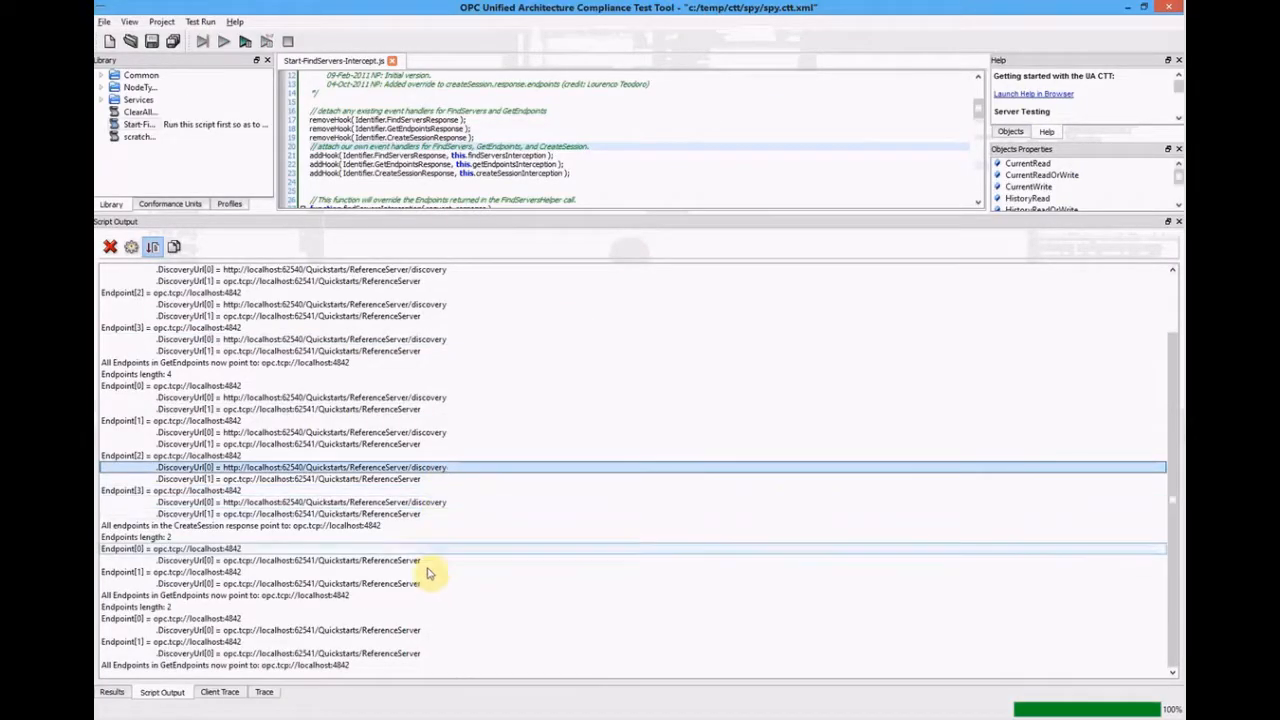
# Show the Client Trace and inspect the GetEndpoints and Read calls with their NodesToRead list
pyautogui.click(218, 692)
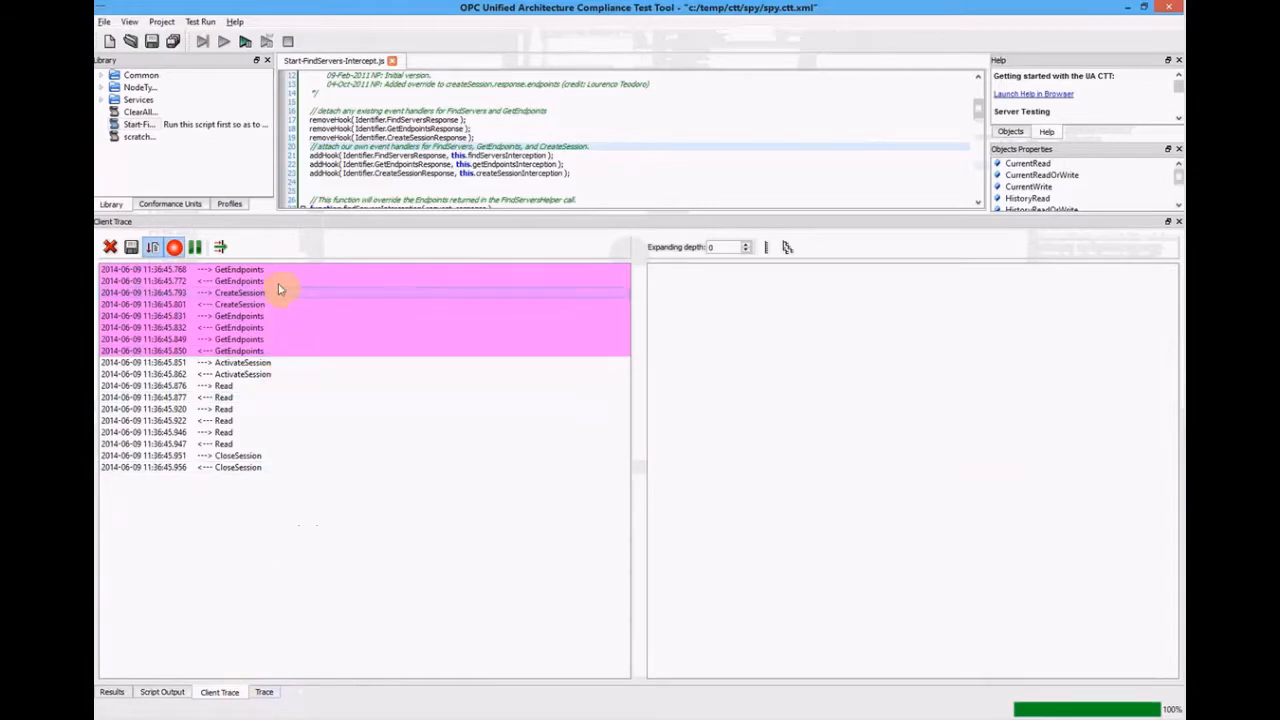
pyautogui.click(238, 268)
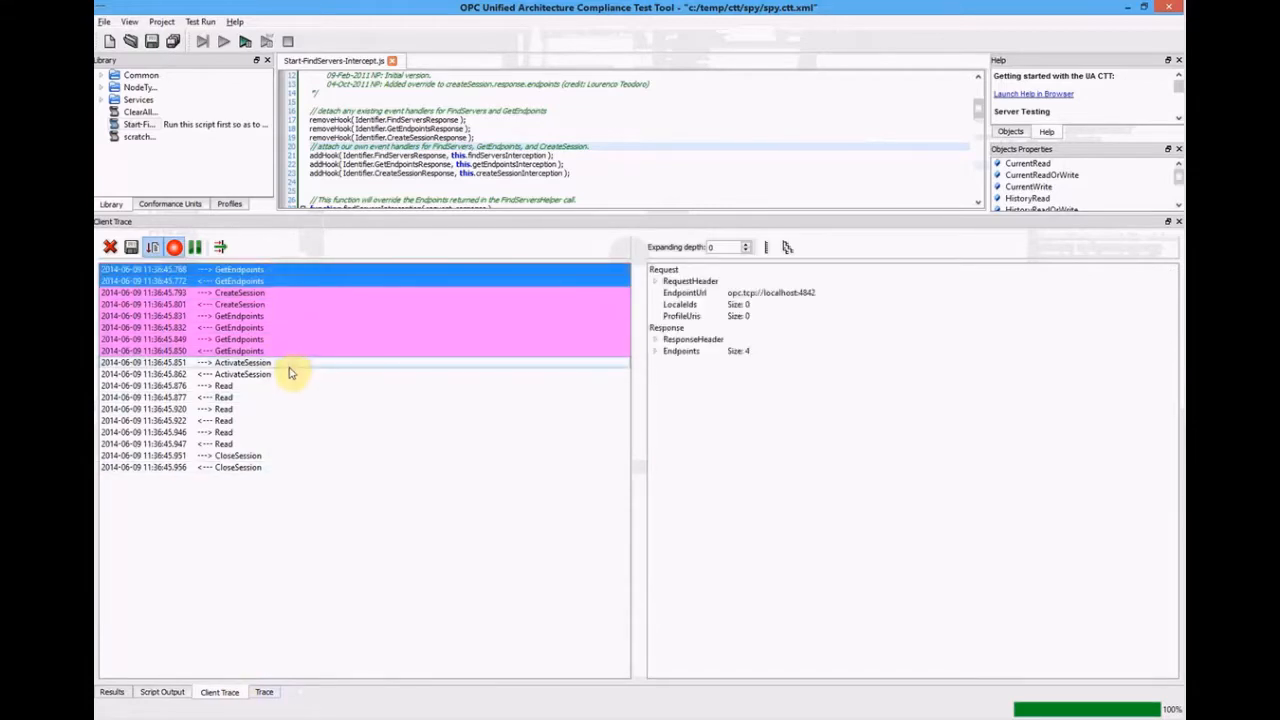
pyautogui.click(240, 362)
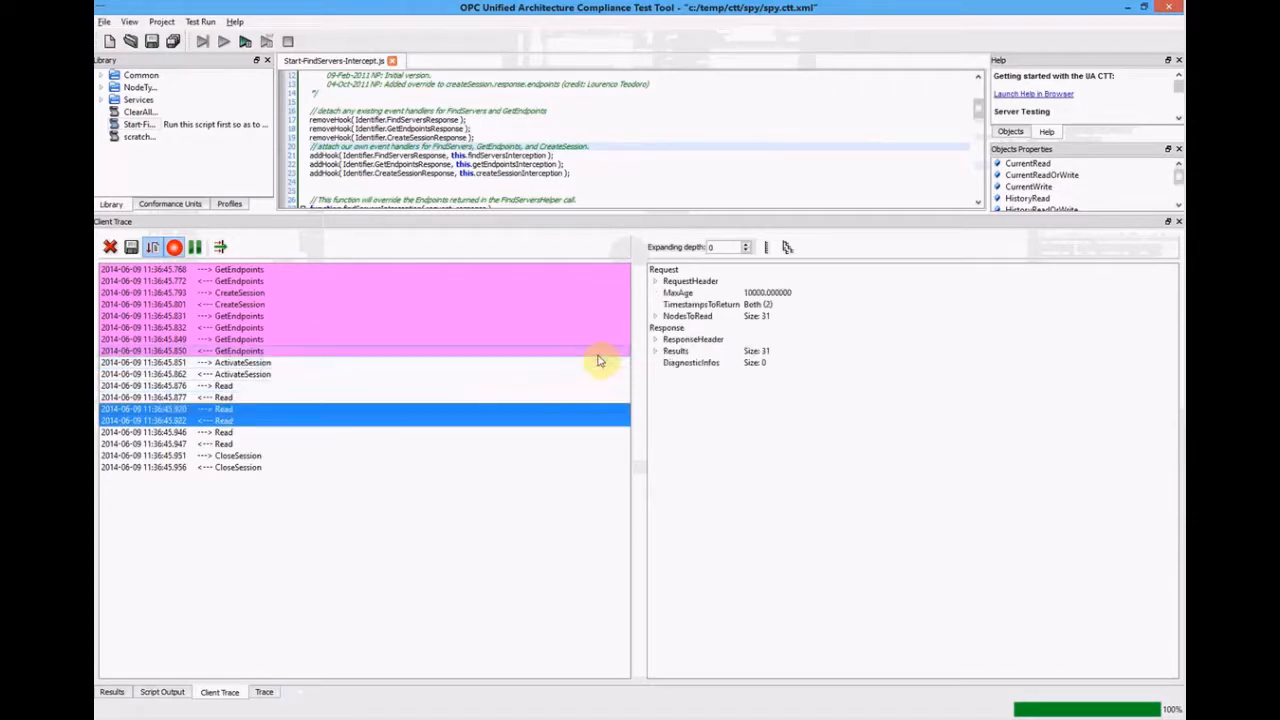
pyautogui.click(654, 316)
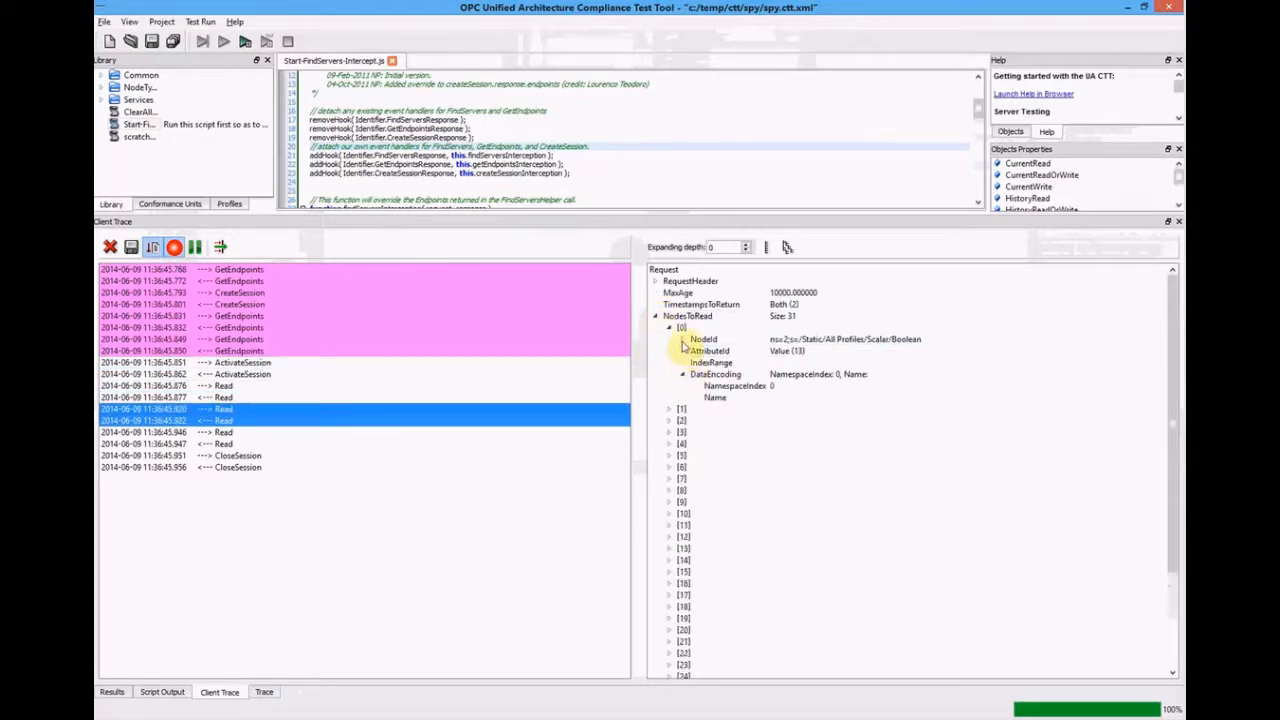
pyautogui.click(668, 328)
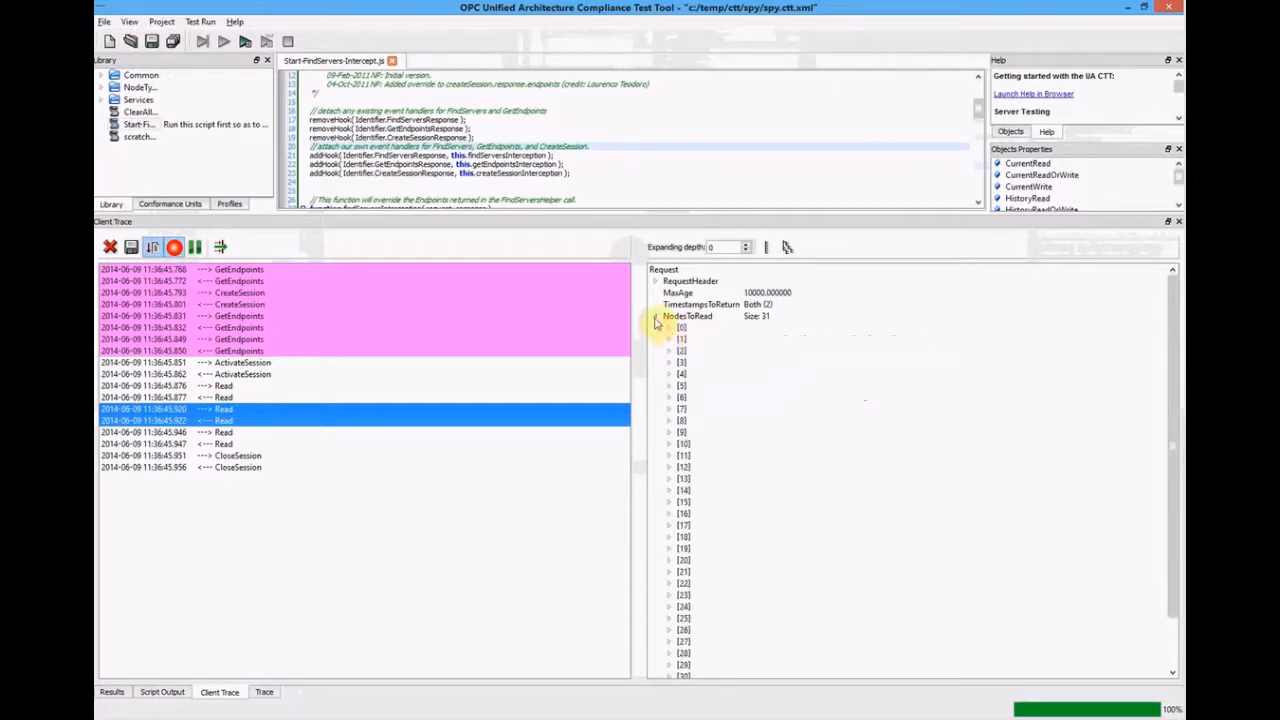
# Expand the Read response's first result value and its ResponseHeader
pyautogui.click(656, 352)
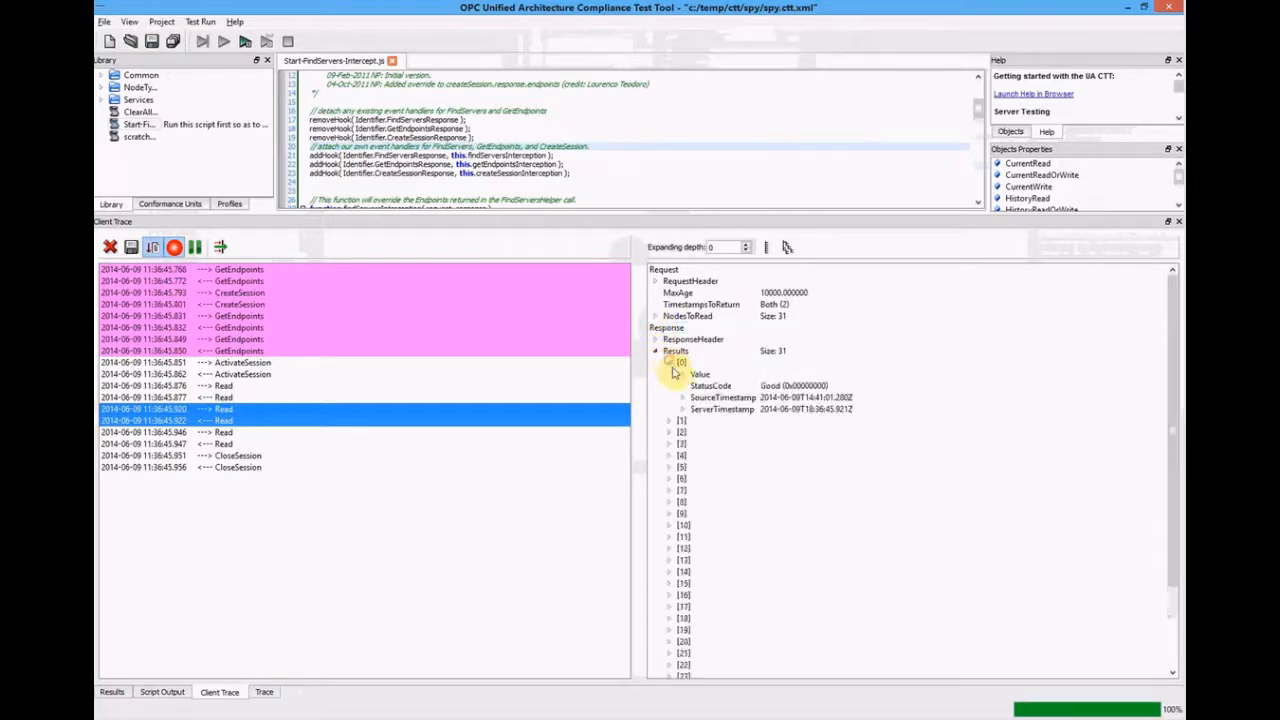
pyautogui.click(684, 374)
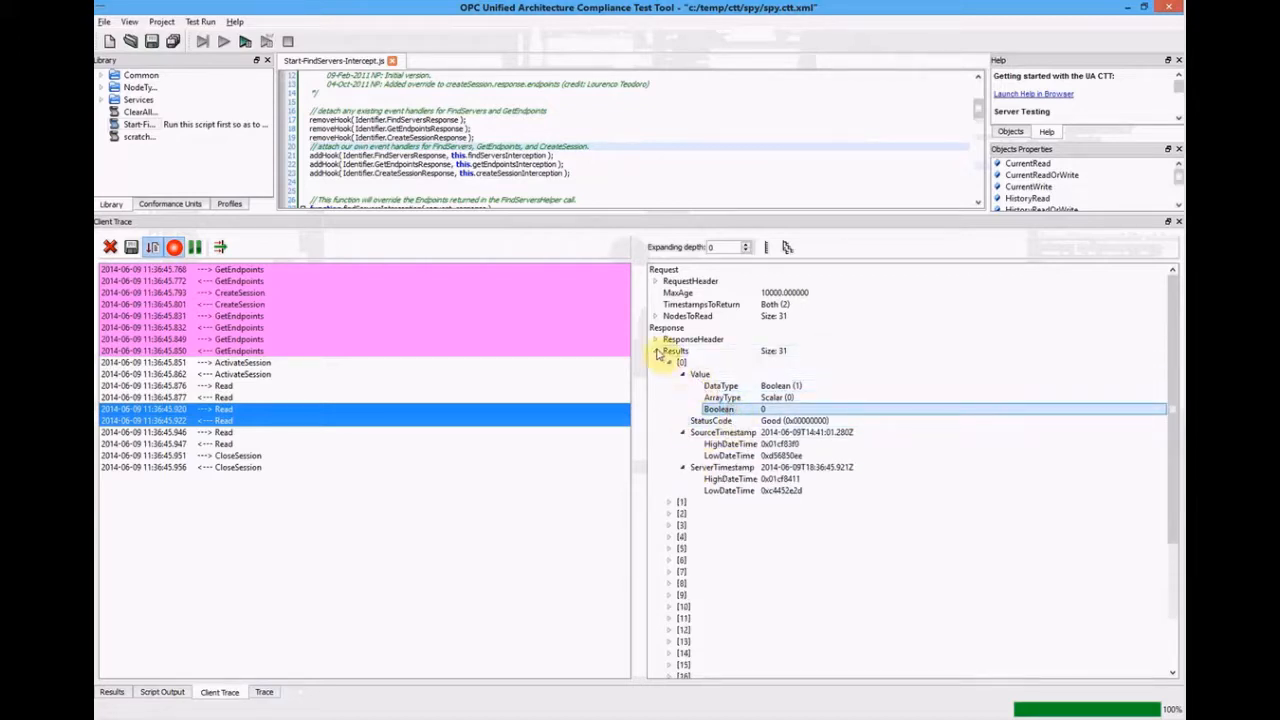
pyautogui.click(656, 340)
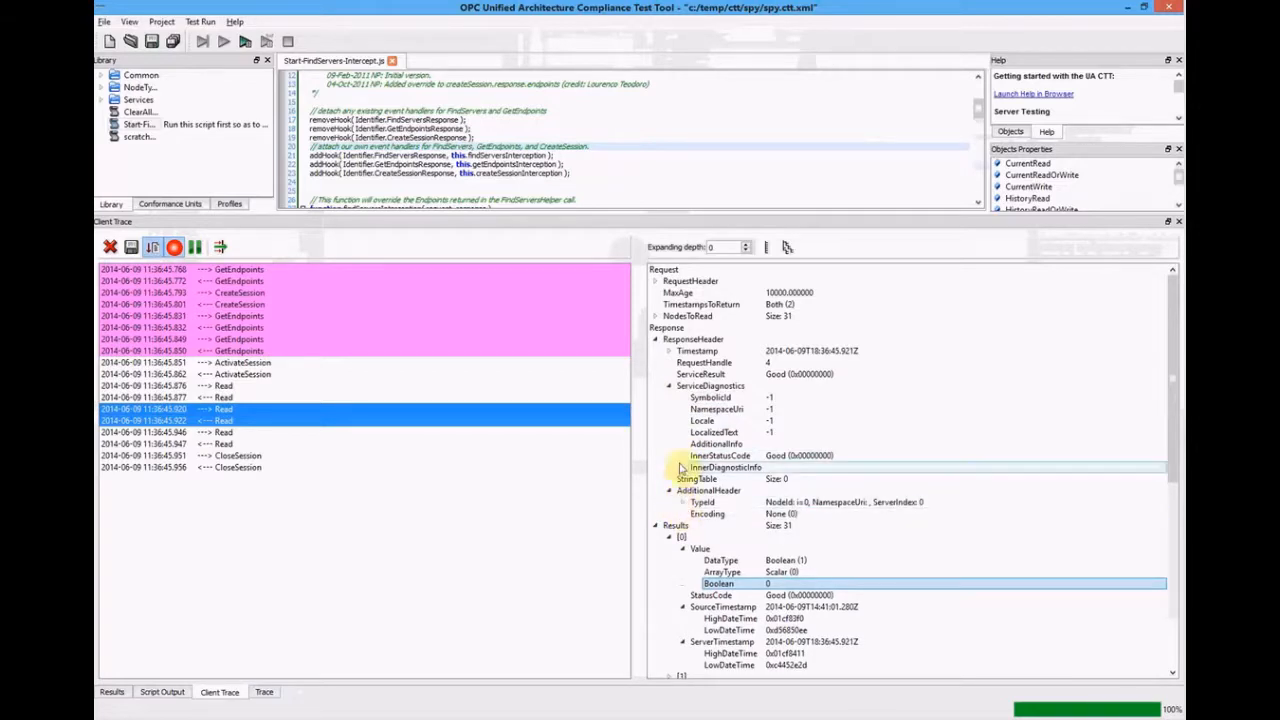
pyautogui.click(668, 352)
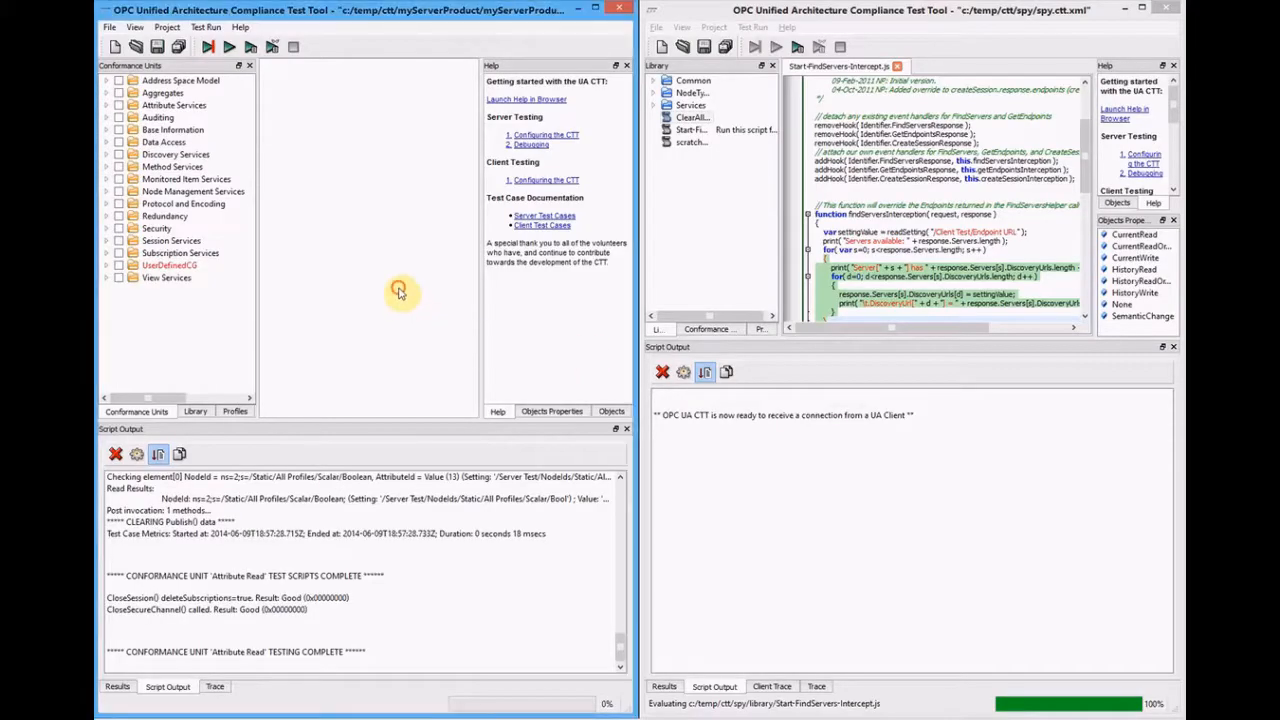
# Expand Attribute Services > Attribute Read and load test script 001.js
pyautogui.click(106, 104)
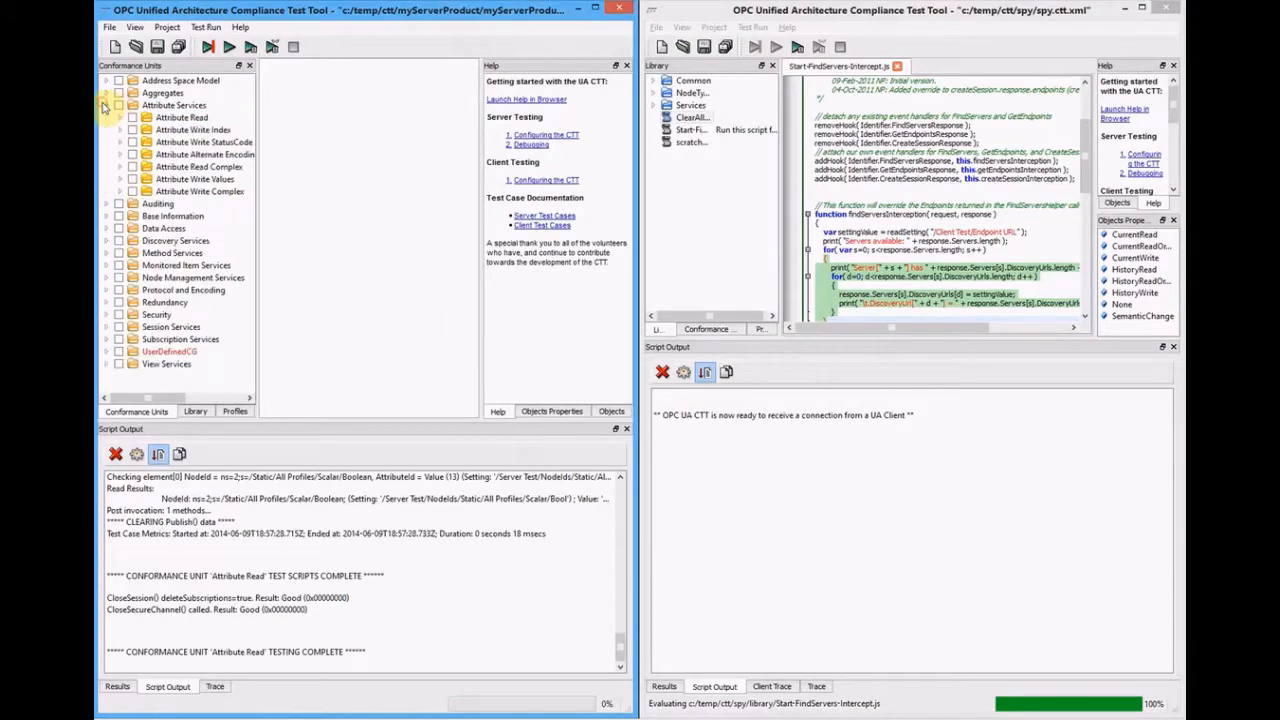
pyautogui.click(120, 116)
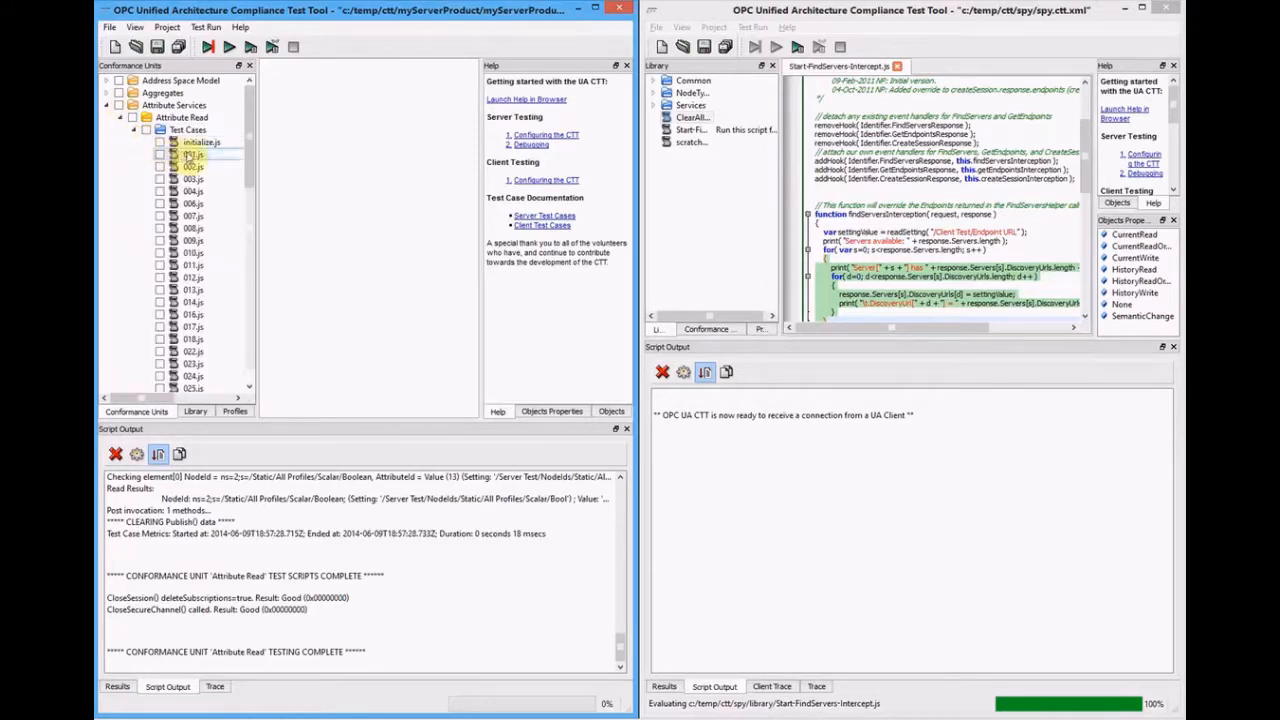
pyautogui.doubleClick(190, 156)
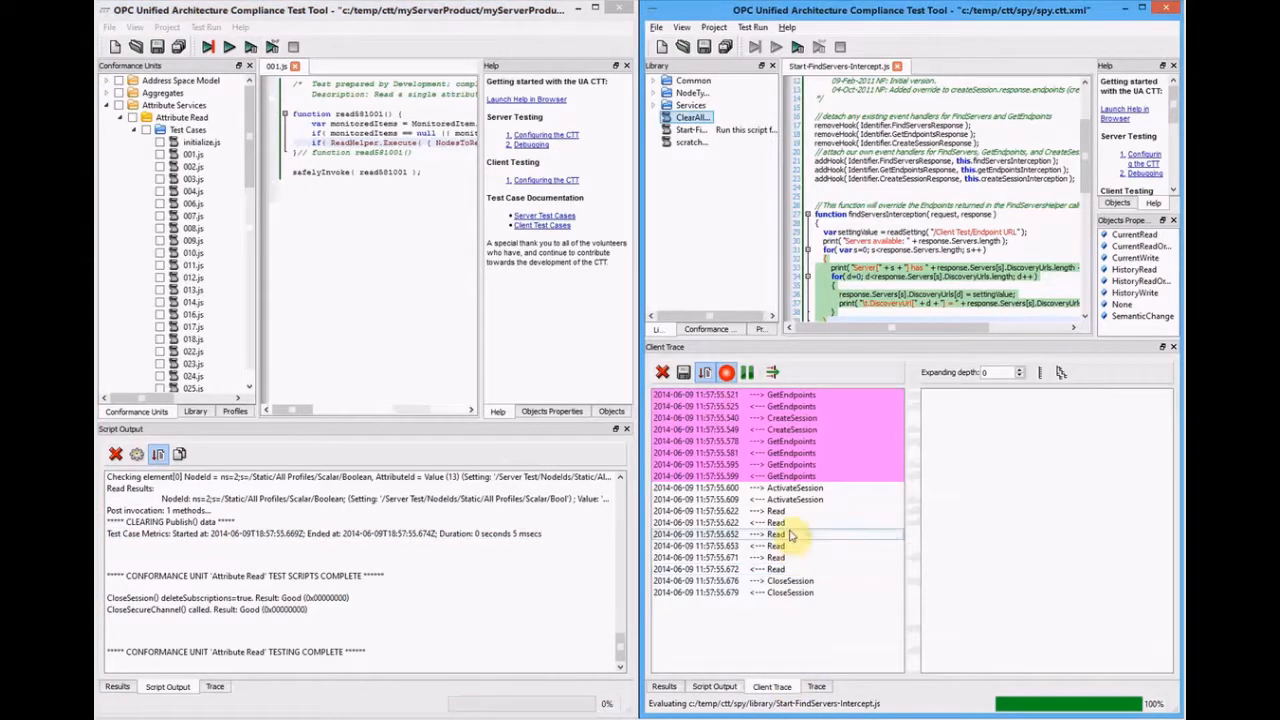
# Inspect a captured Read call's NodesToRead, ResponseHeader and Results in the spy's Client Trace
pyautogui.click(790, 540)
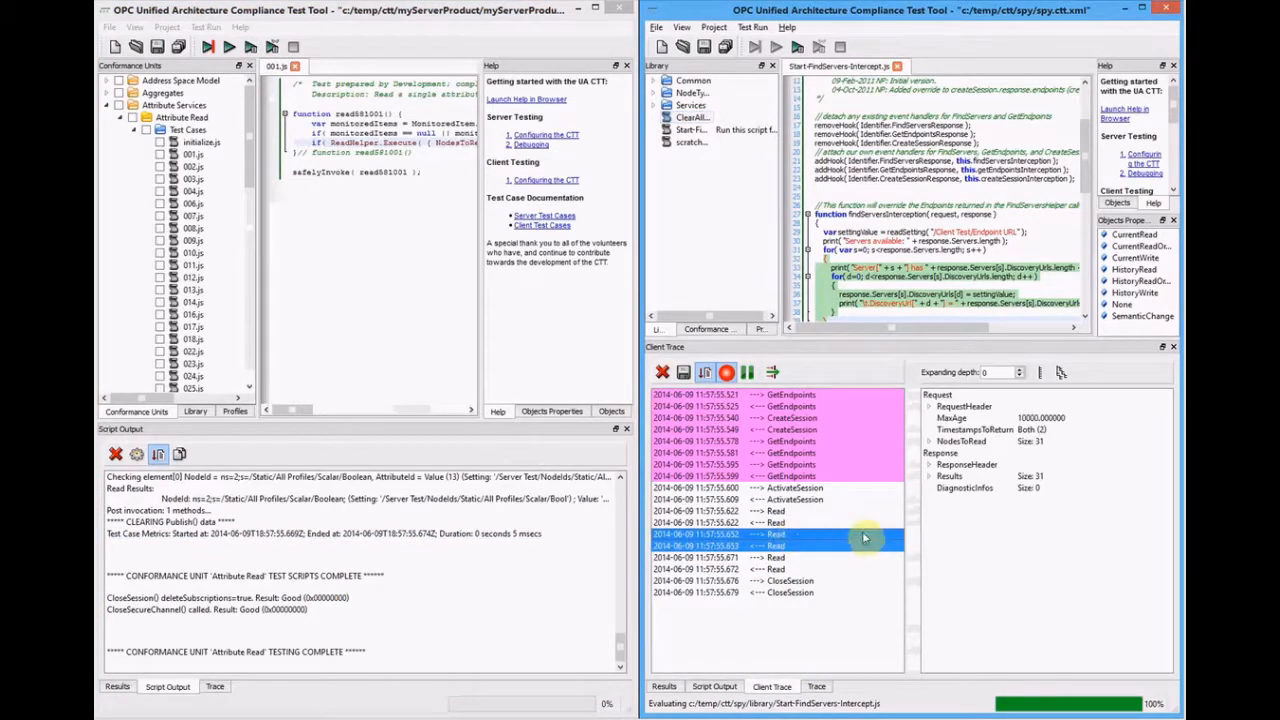
pyautogui.click(928, 442)
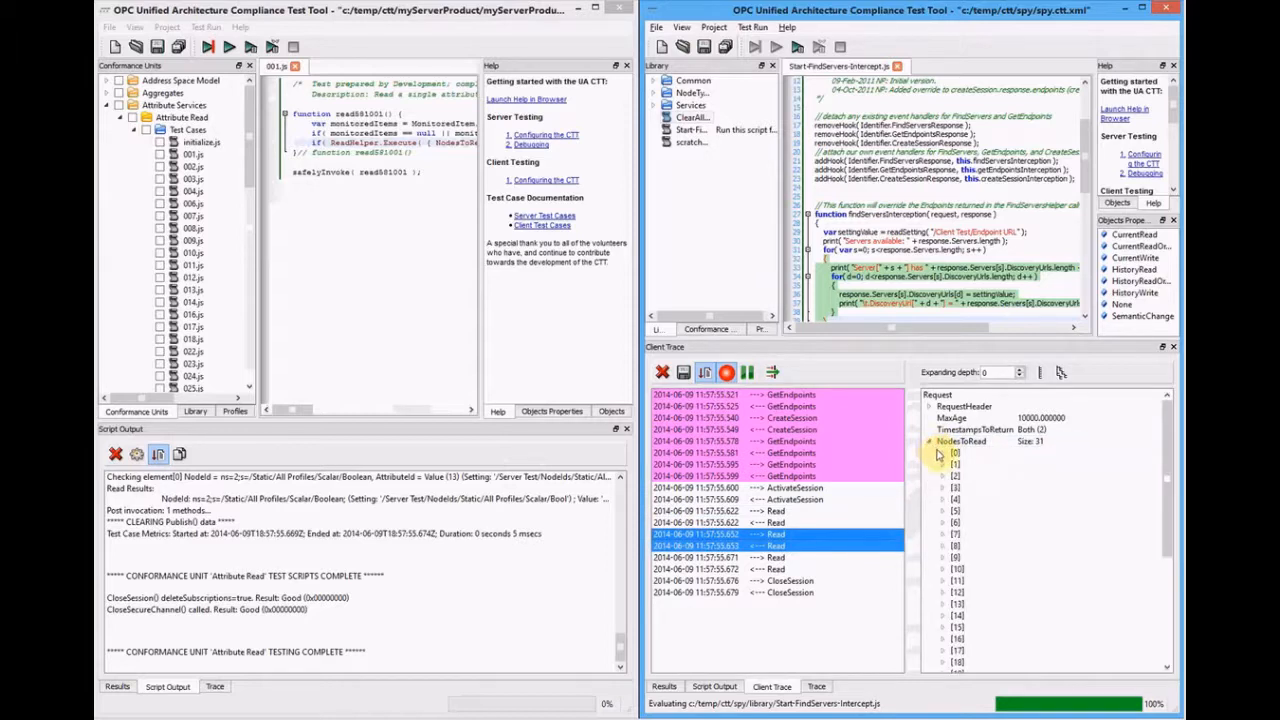
pyautogui.click(928, 442)
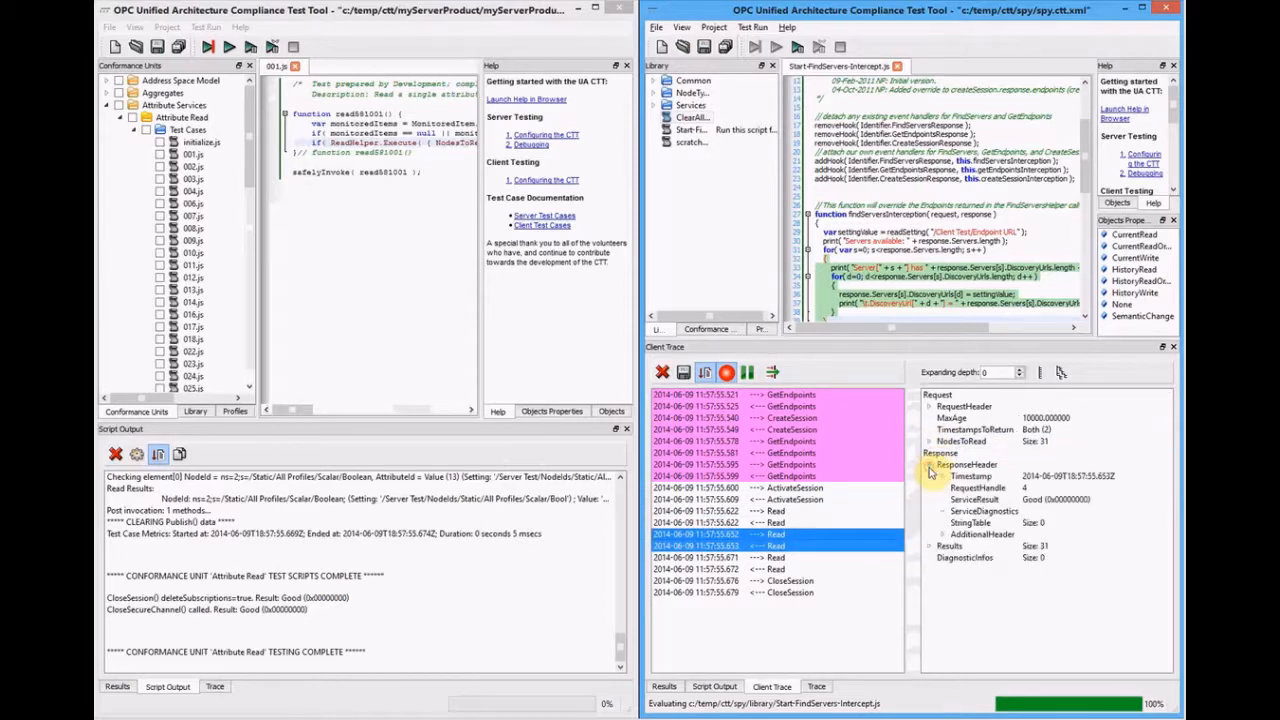
pyautogui.click(928, 464)
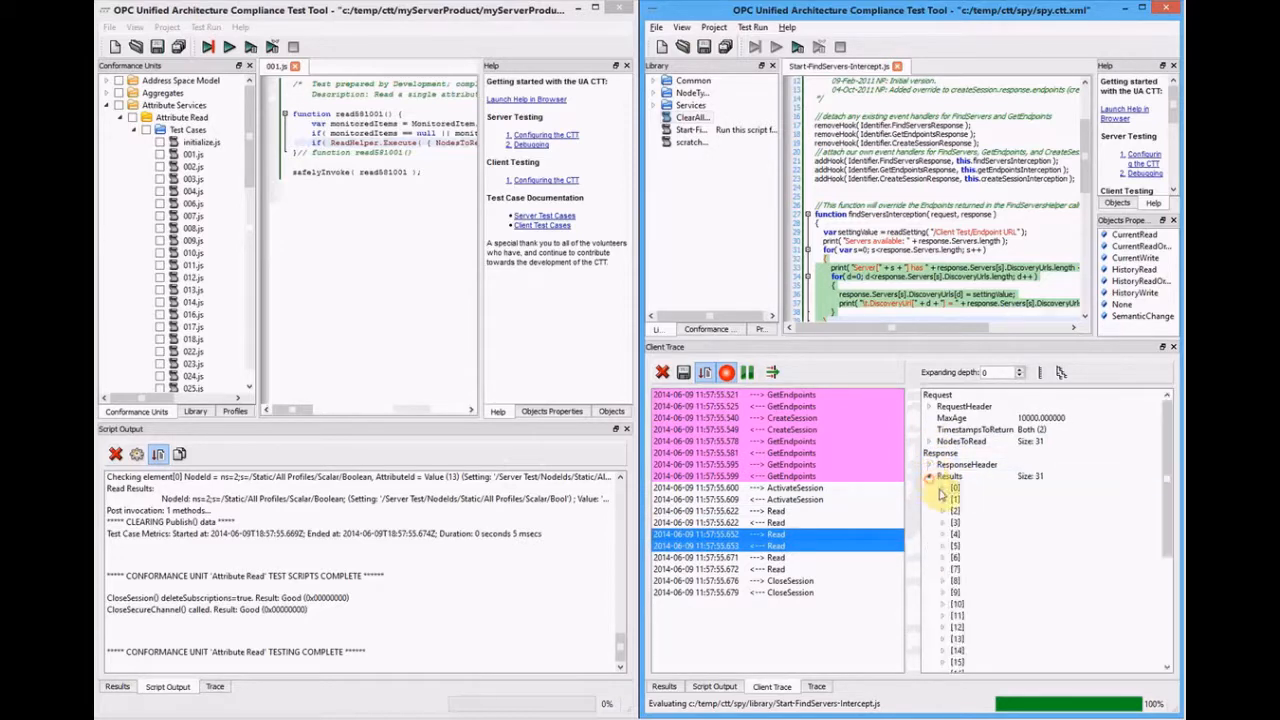
pyautogui.click(930, 476)
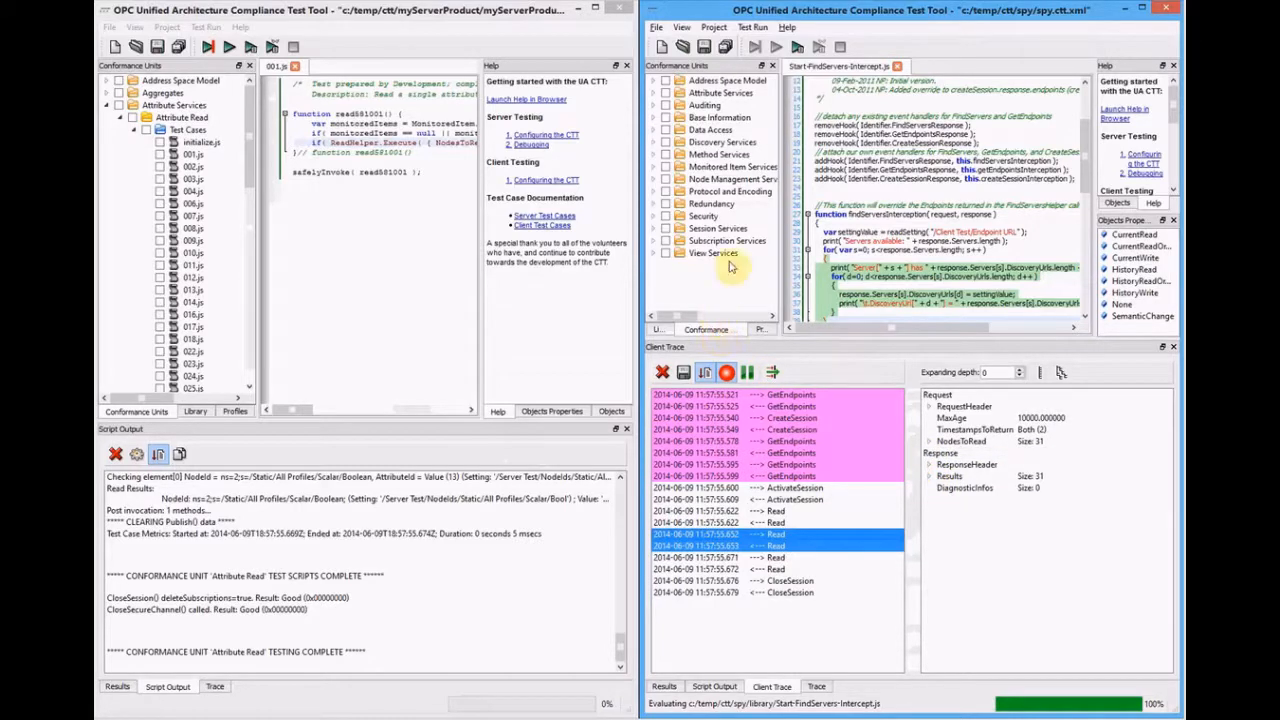
pyautogui.moveTo(780, 208)
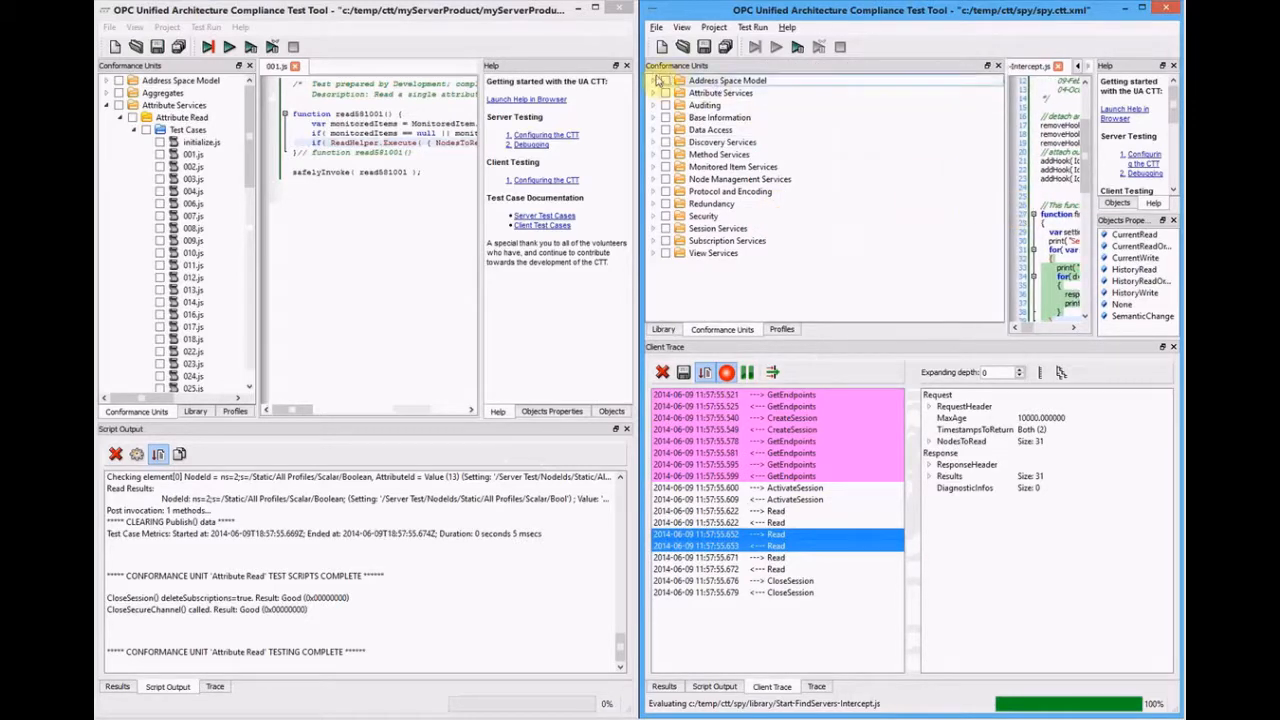
# Load Err-001-02.js from Attribute Client Read Base, which injects BadInternalError into Read responses, and activate it
pyautogui.click(652, 92)
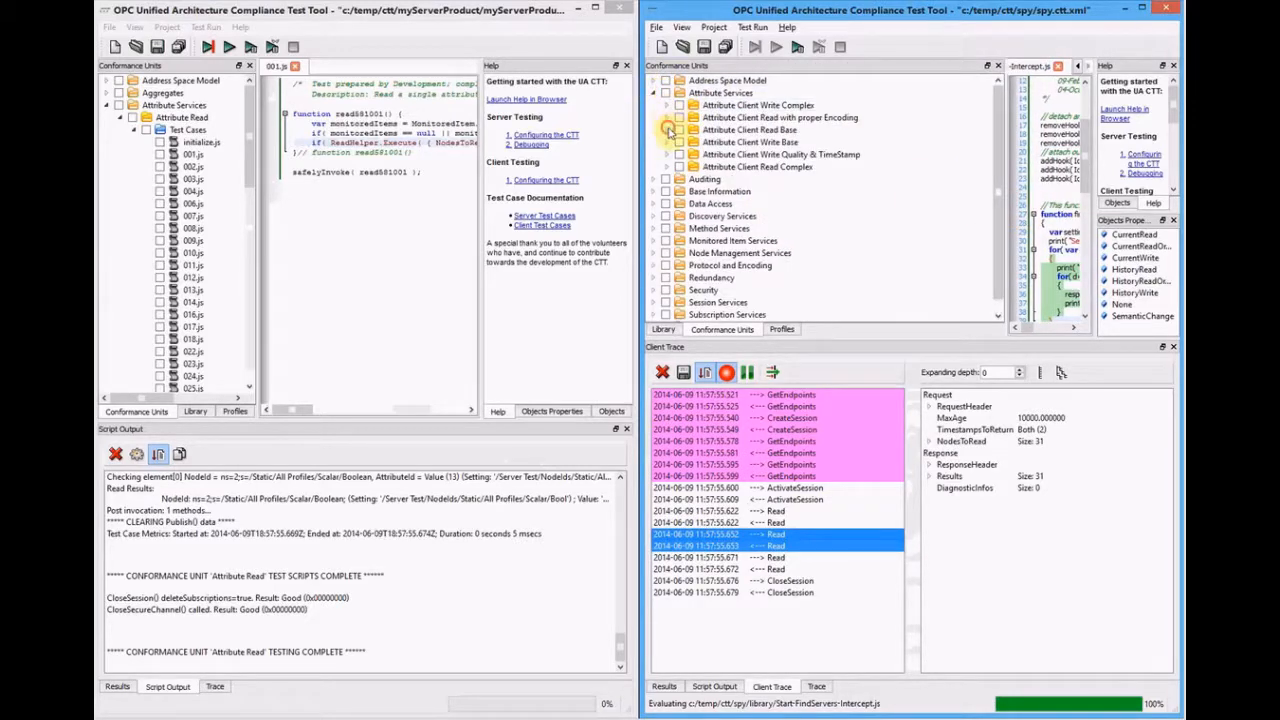
pyautogui.click(668, 130)
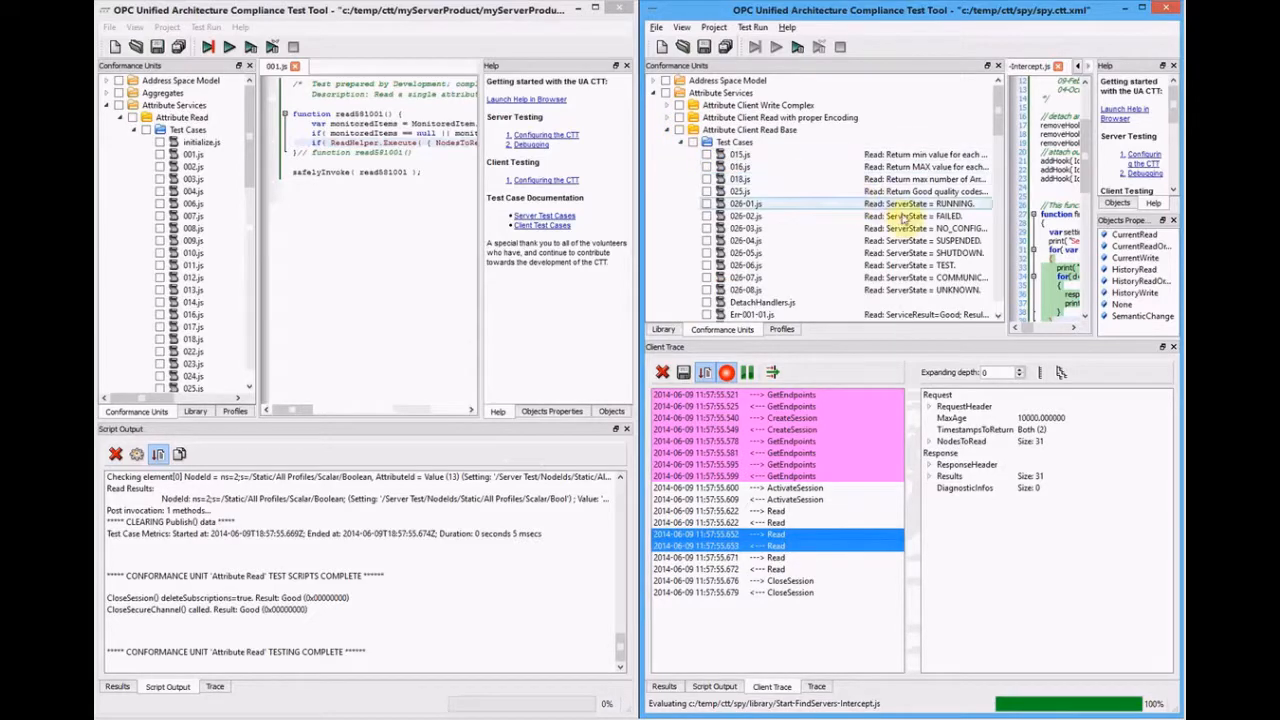
pyautogui.scroll(-3)
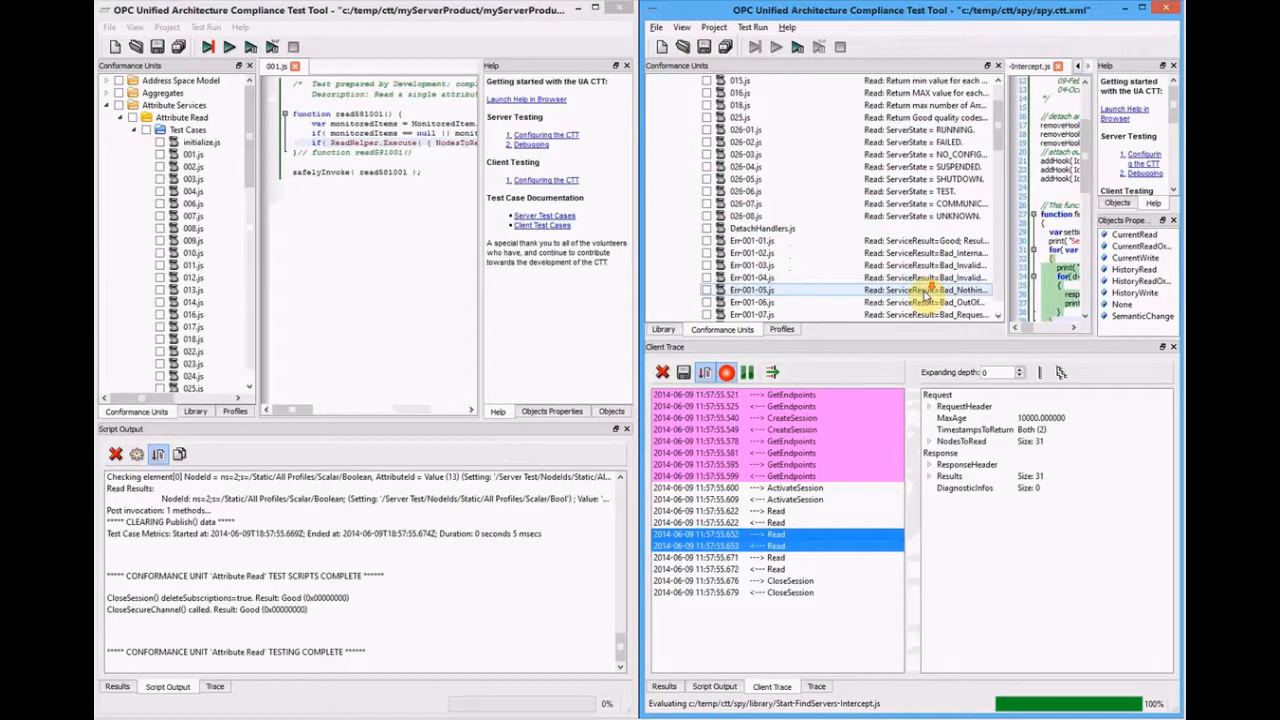
pyautogui.scroll(-3)
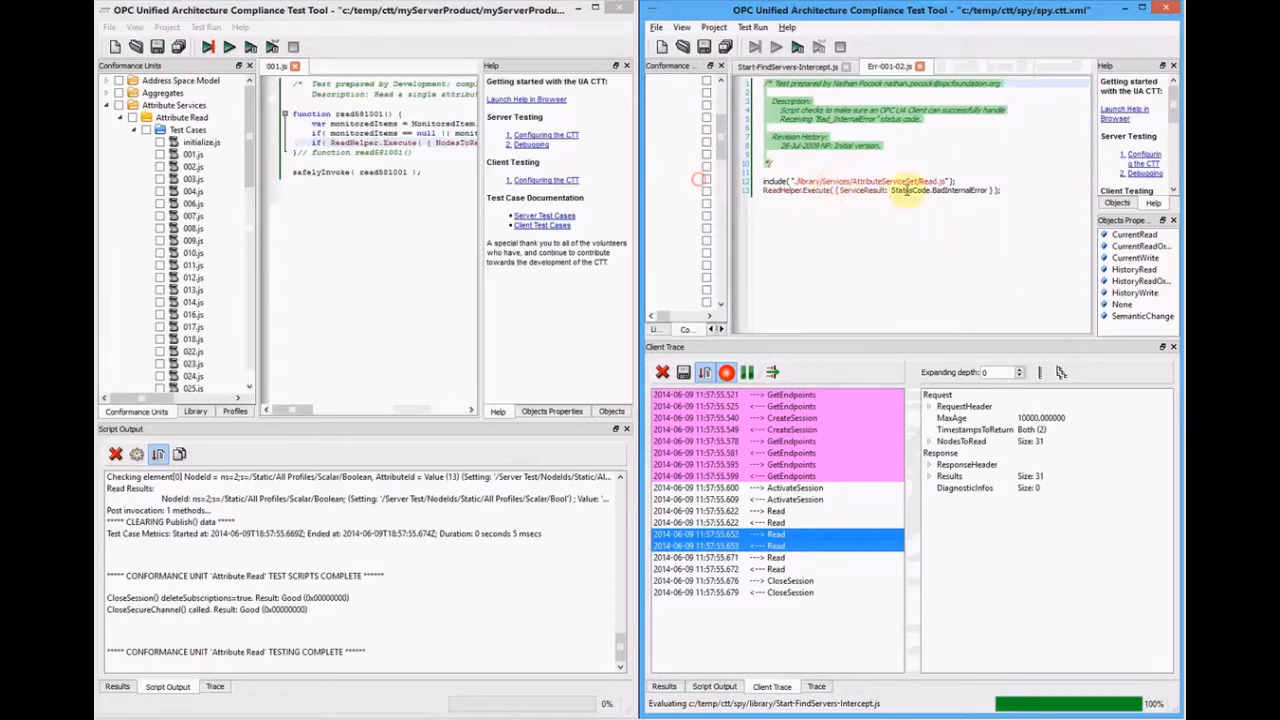
pyautogui.doubleClick(958, 190)
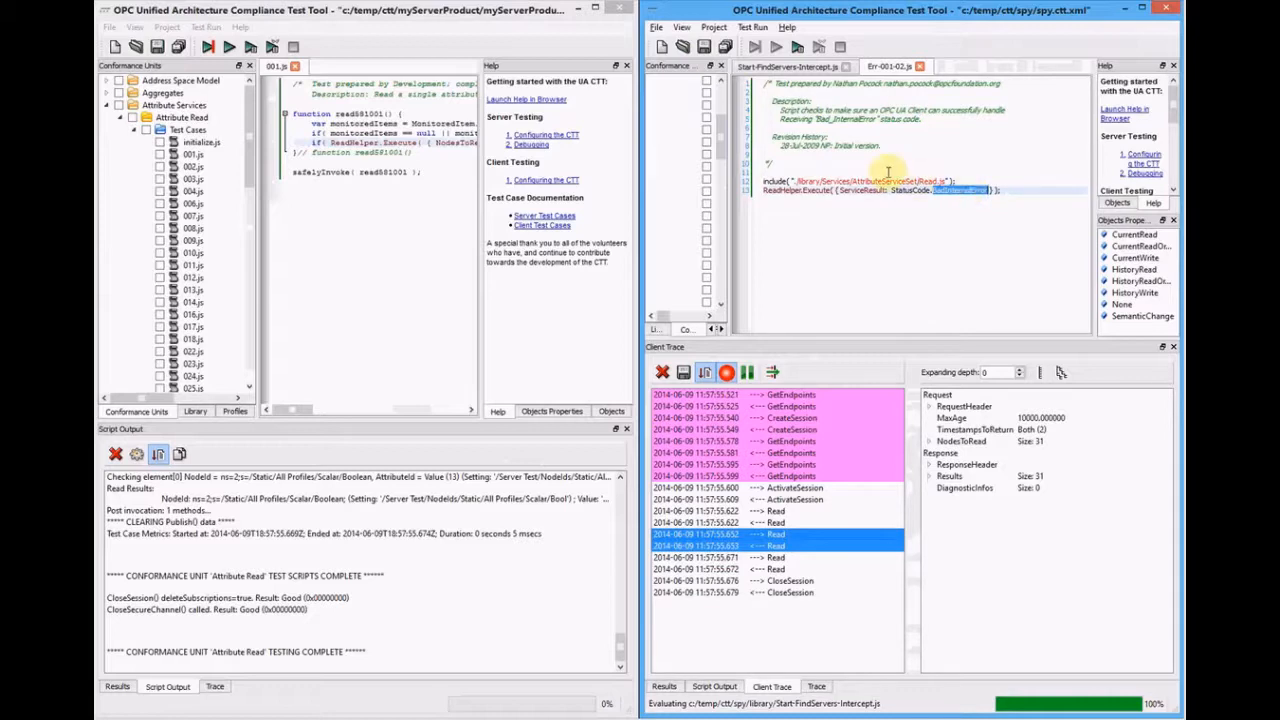
pyautogui.click(798, 48)
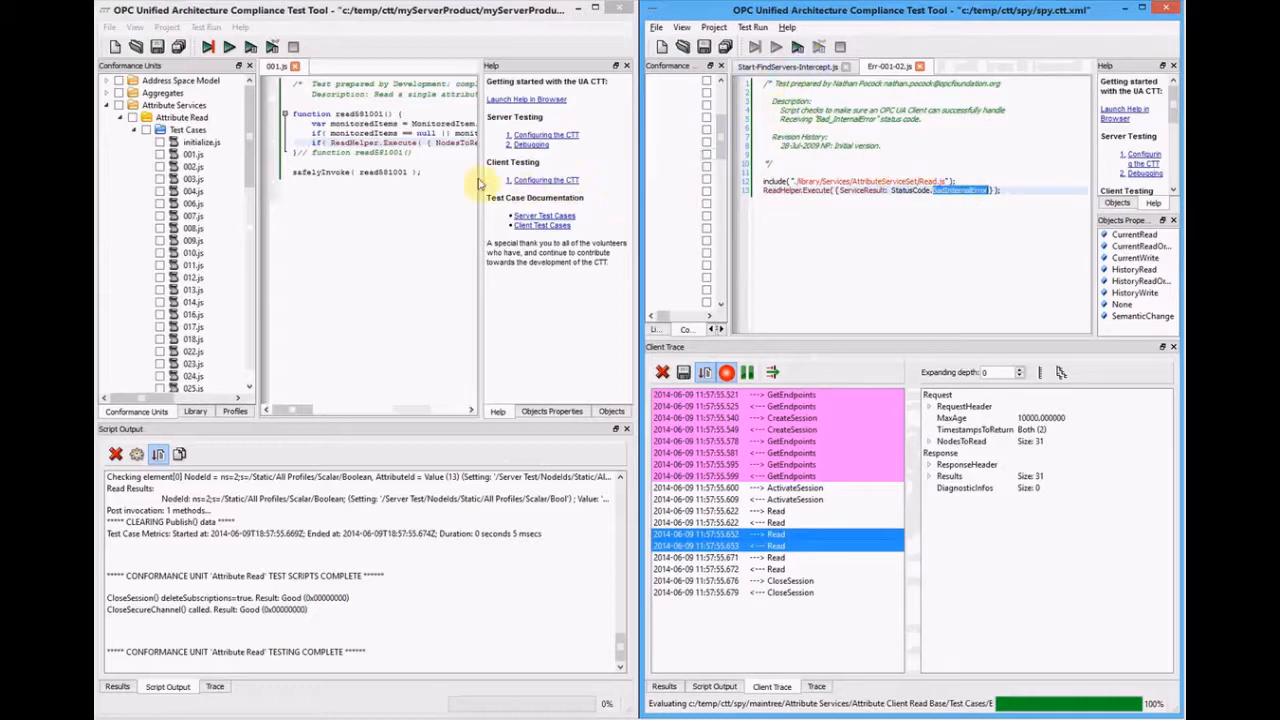
# Rerun Attribute Read test 001 and view the spy's Read responses now returning BadInternalError
pyautogui.click(252, 48)
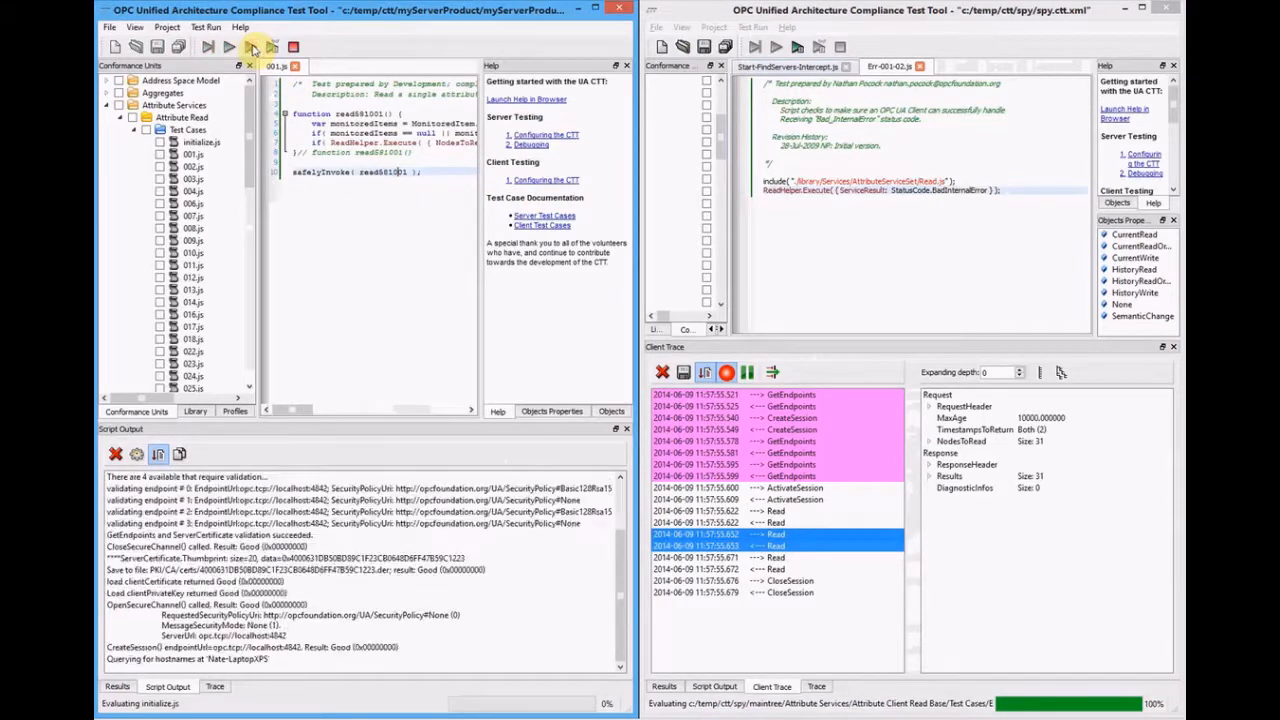
pyautogui.click(228, 48)
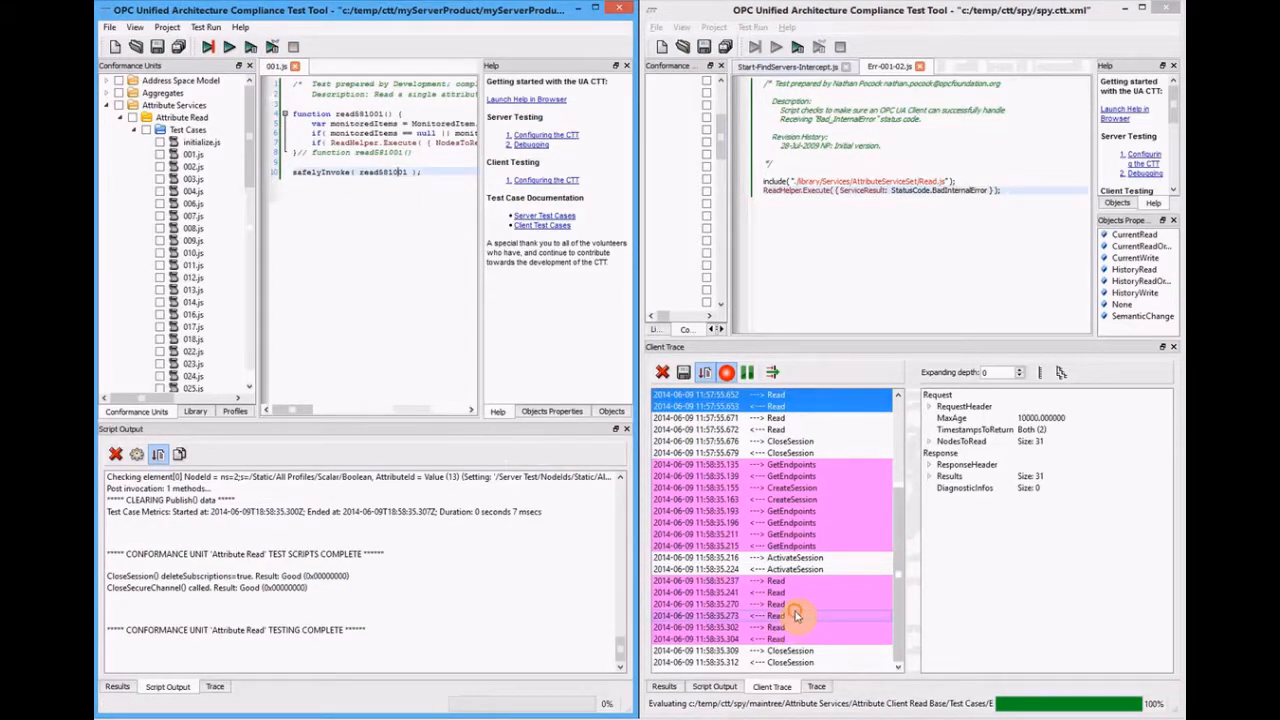
pyautogui.click(770, 616)
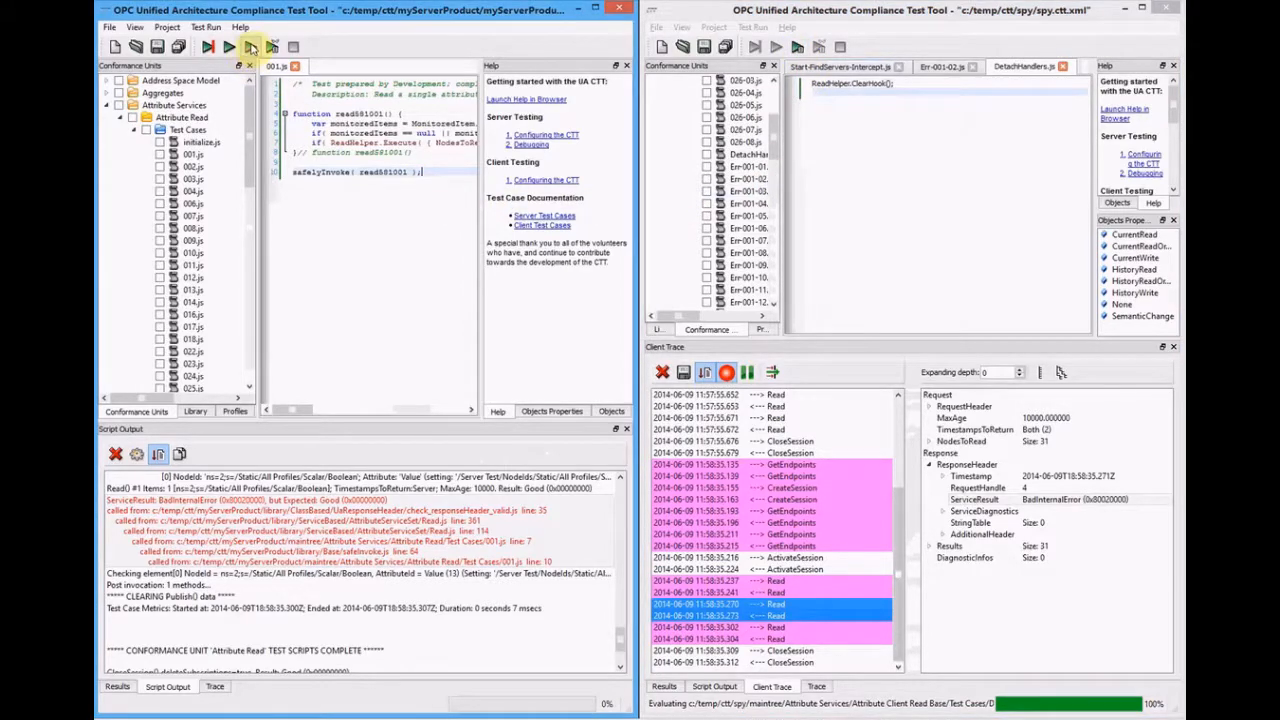
pyautogui.click(250, 48)
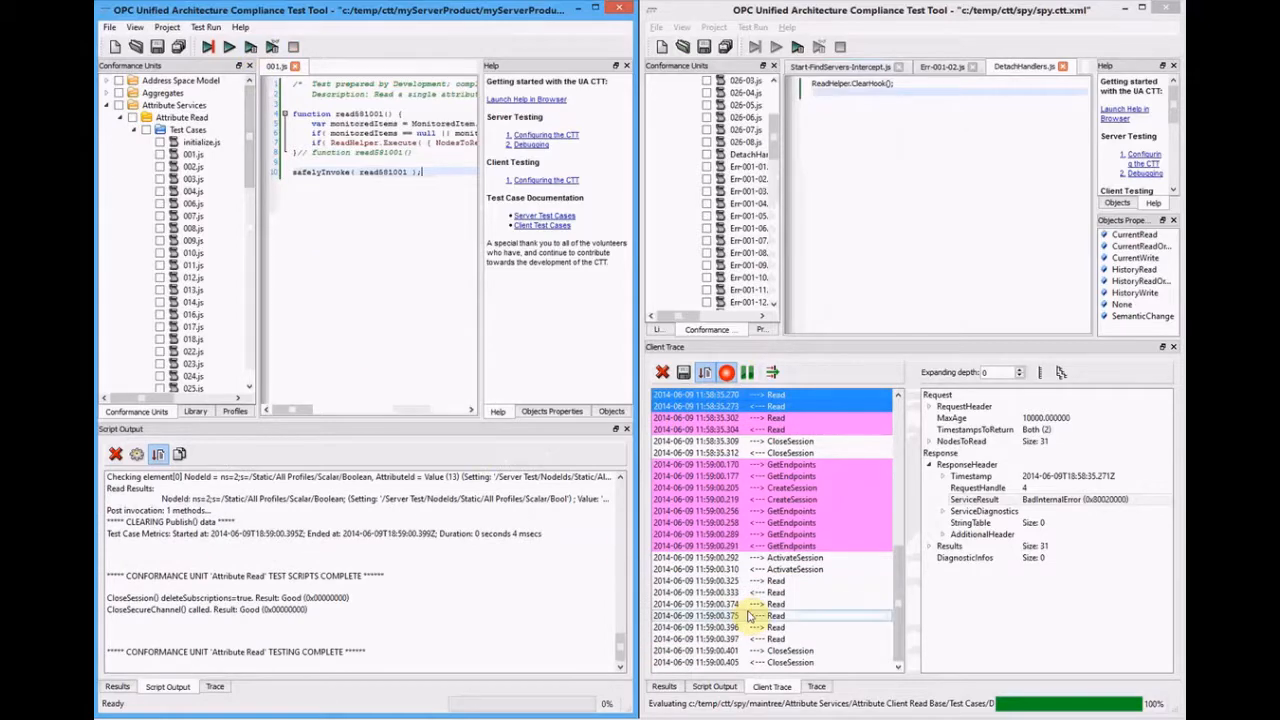